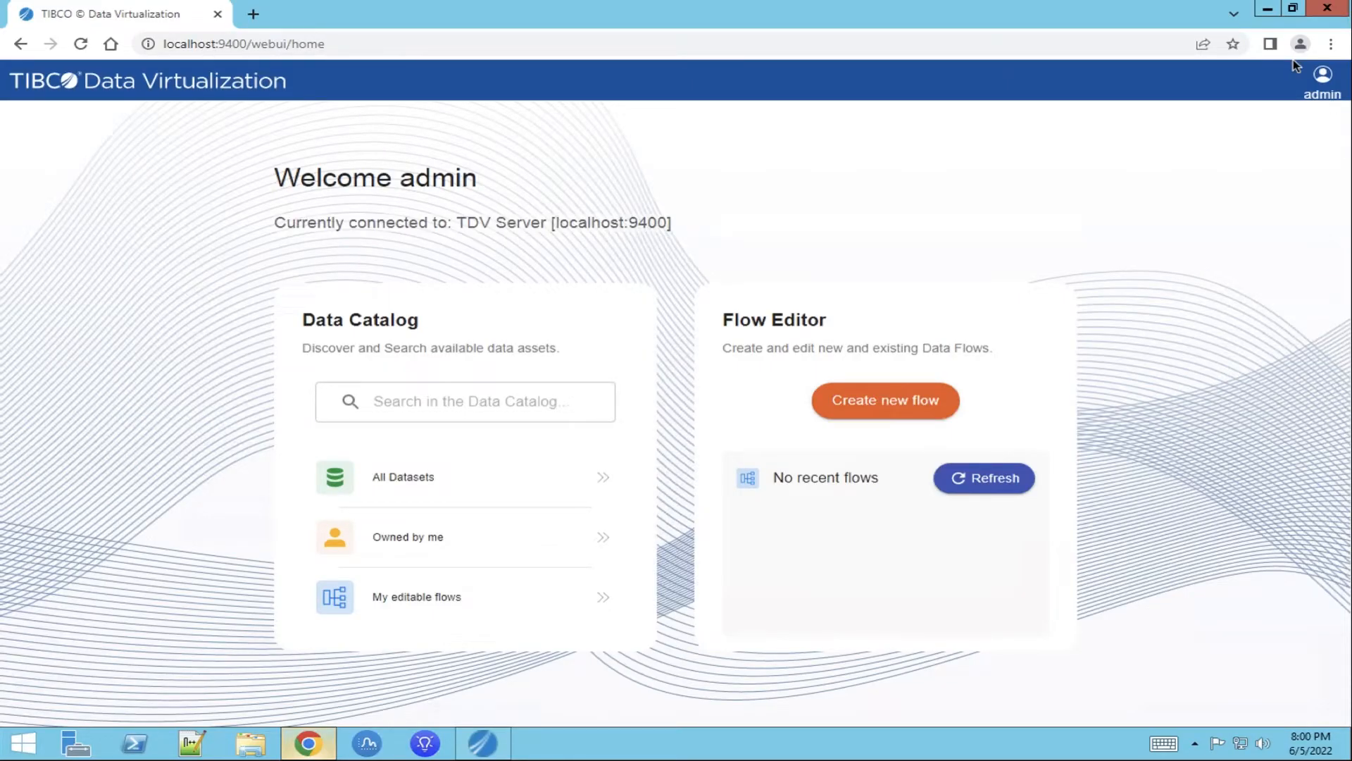
{"action": "mouse_move", "coordinate": [552, 340]}
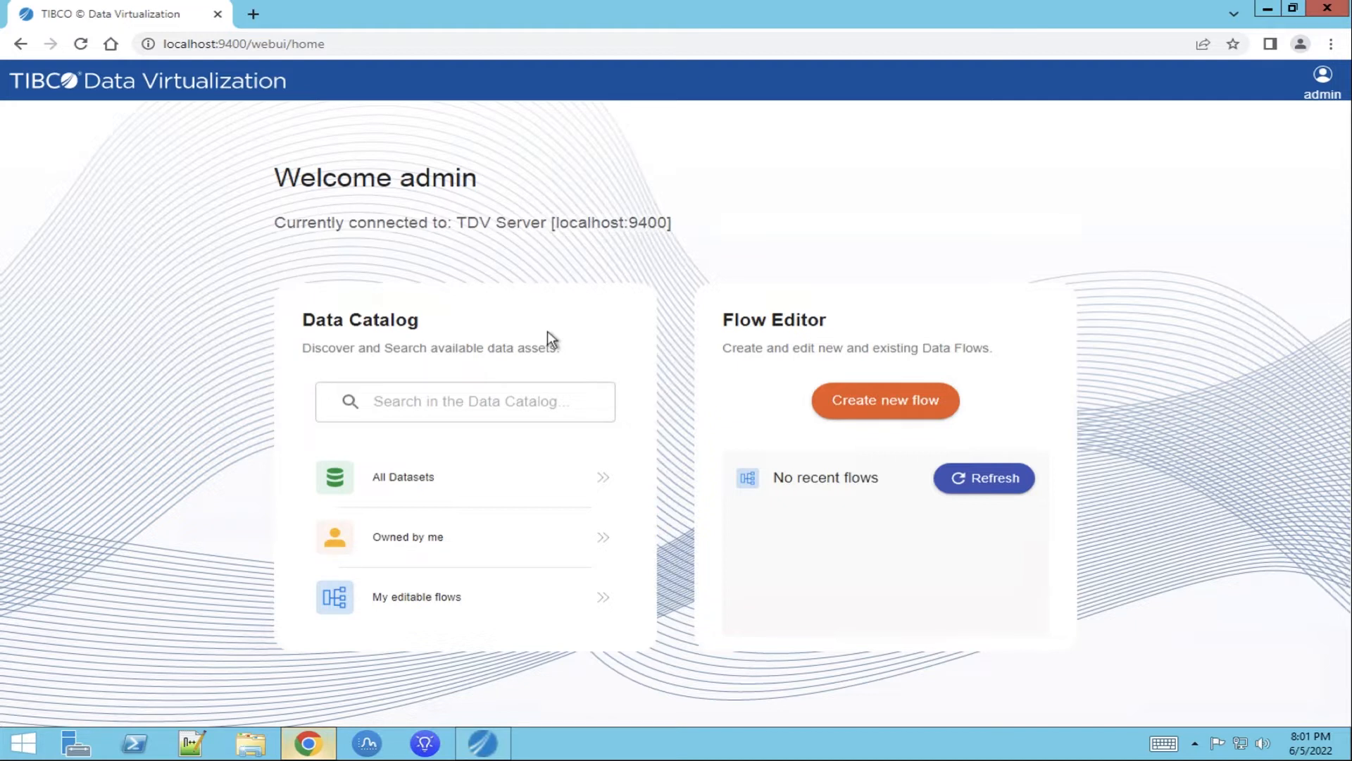
Show all datasets and drill into Retail > L1 Physical Layer to reach the Orders view.
{"action": "left_click", "coordinate": [463, 401]}
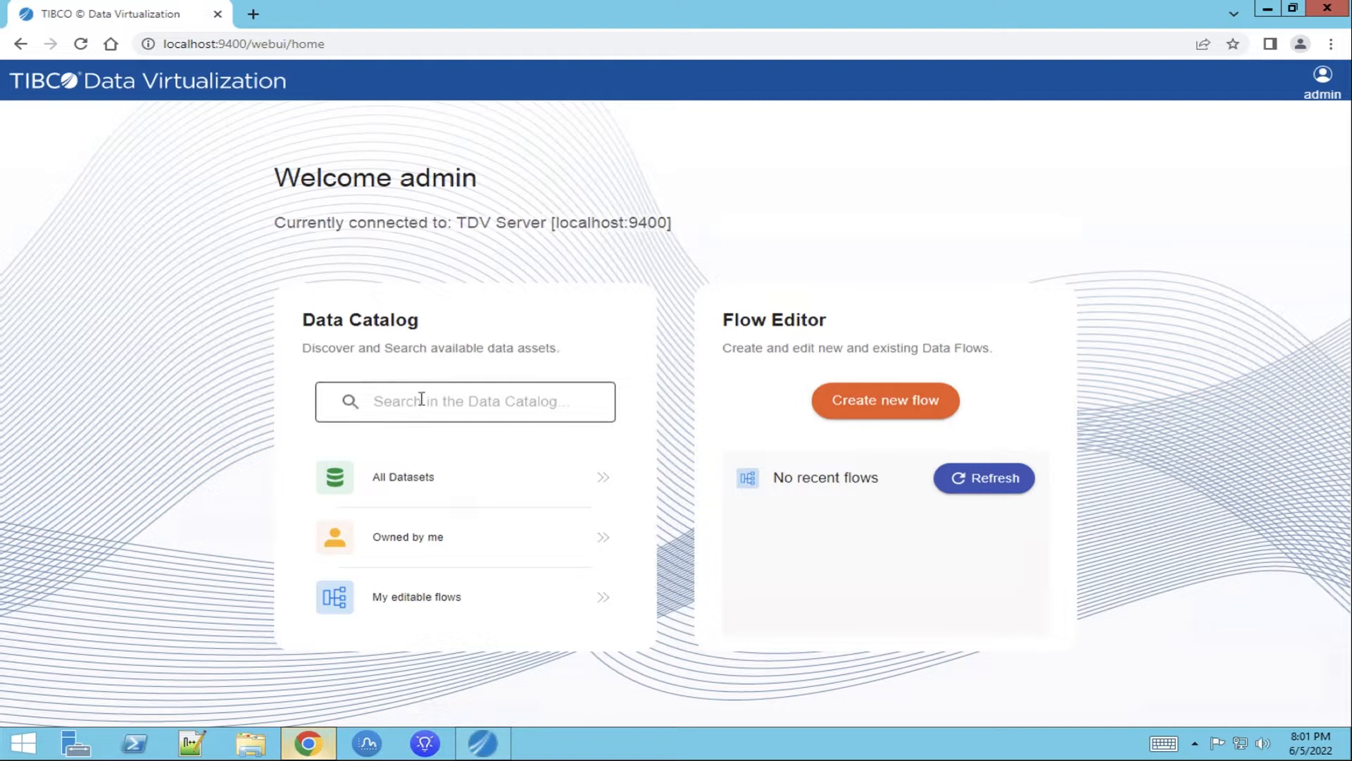
{"action": "mouse_move", "coordinate": [445, 490]}
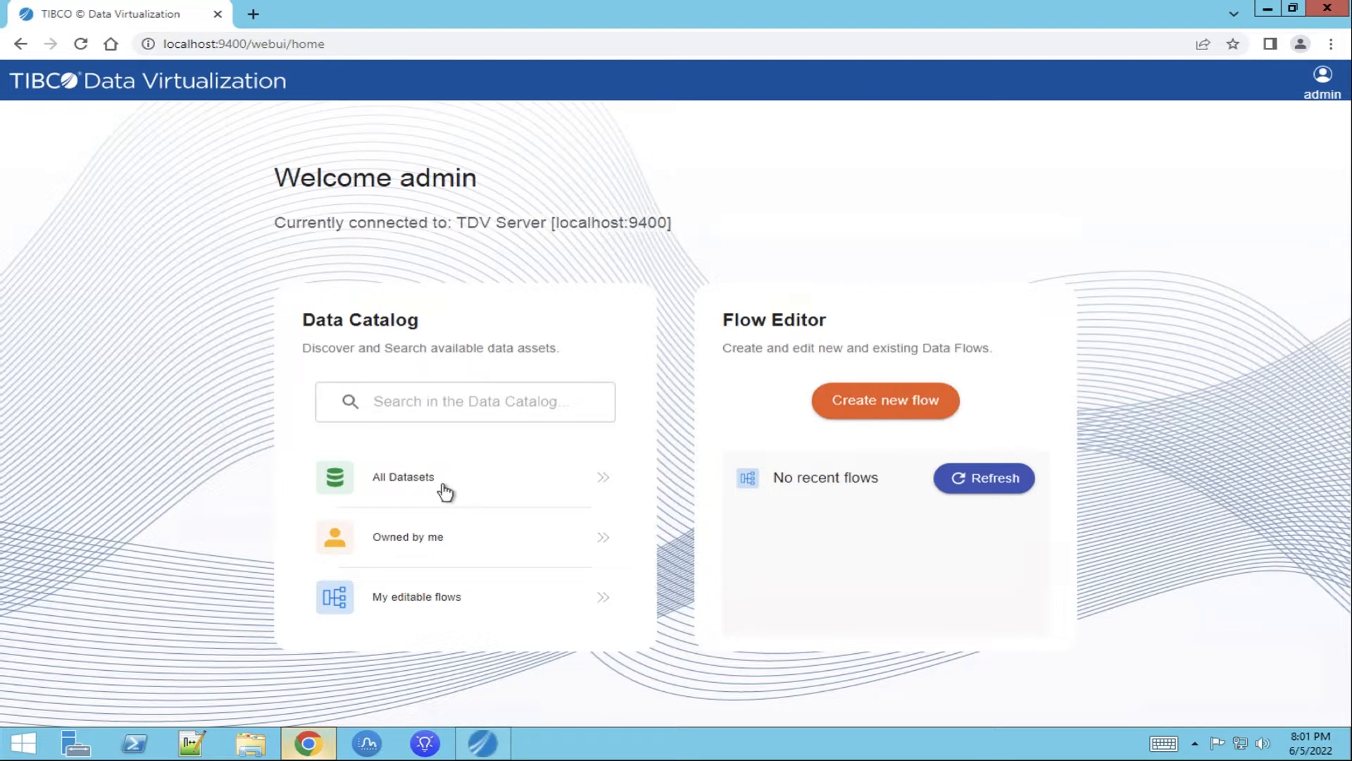
{"action": "mouse_move", "coordinate": [425, 490]}
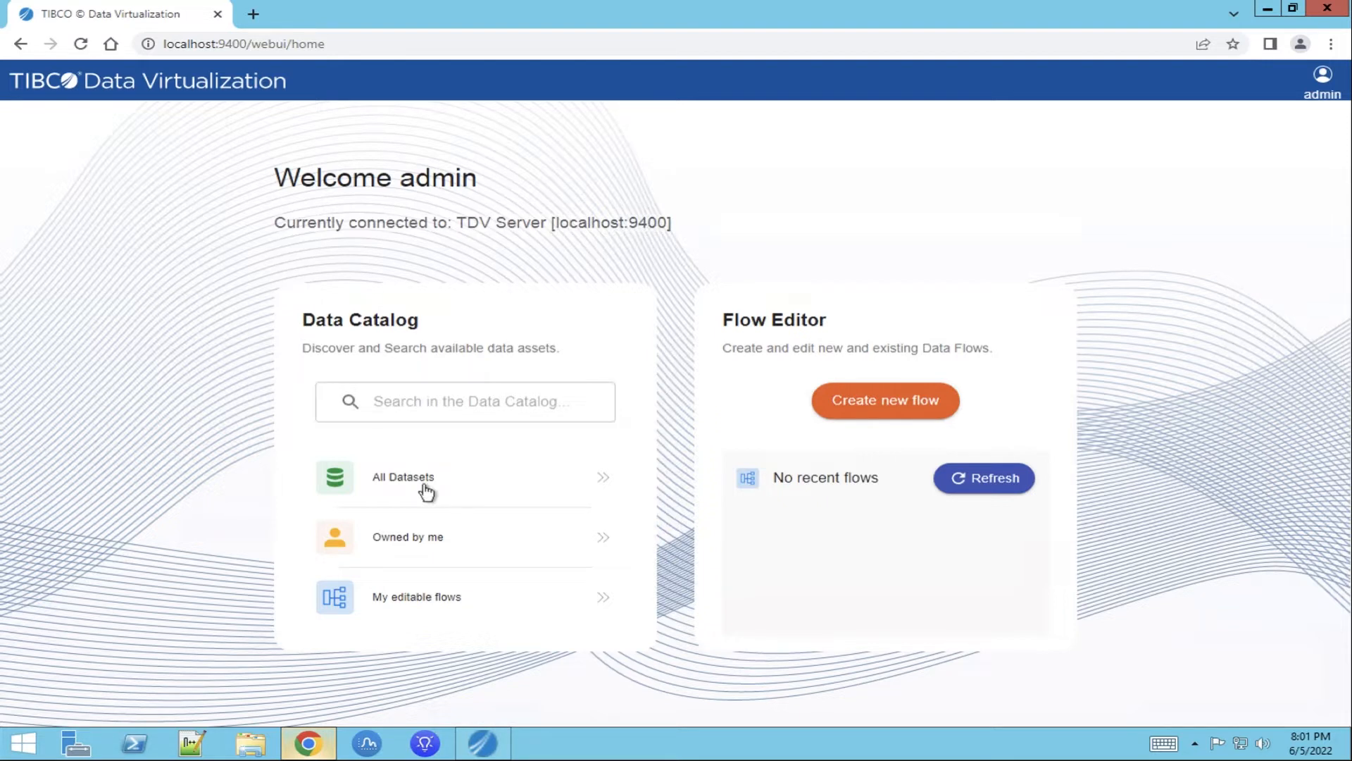
{"action": "mouse_move", "coordinate": [457, 544]}
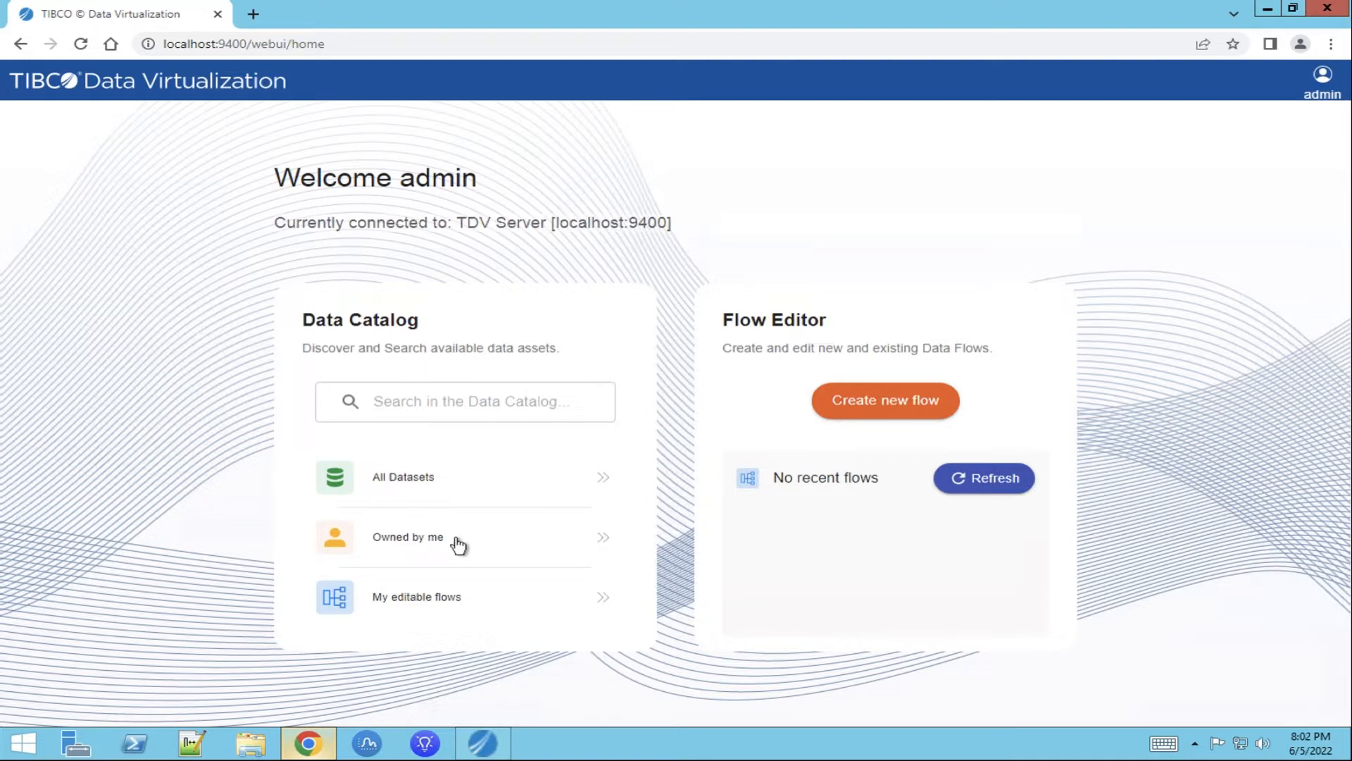
{"action": "mouse_move", "coordinate": [404, 483]}
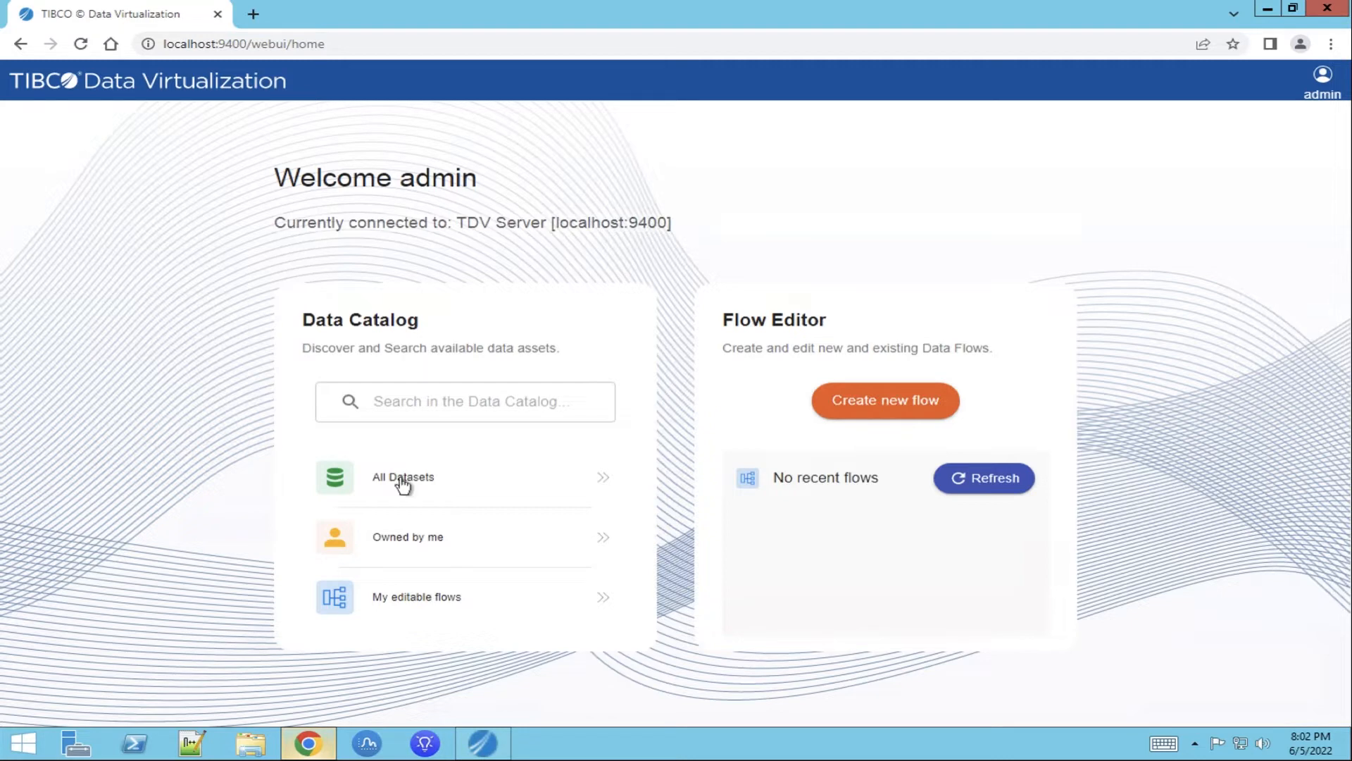
{"action": "left_click", "coordinate": [403, 477]}
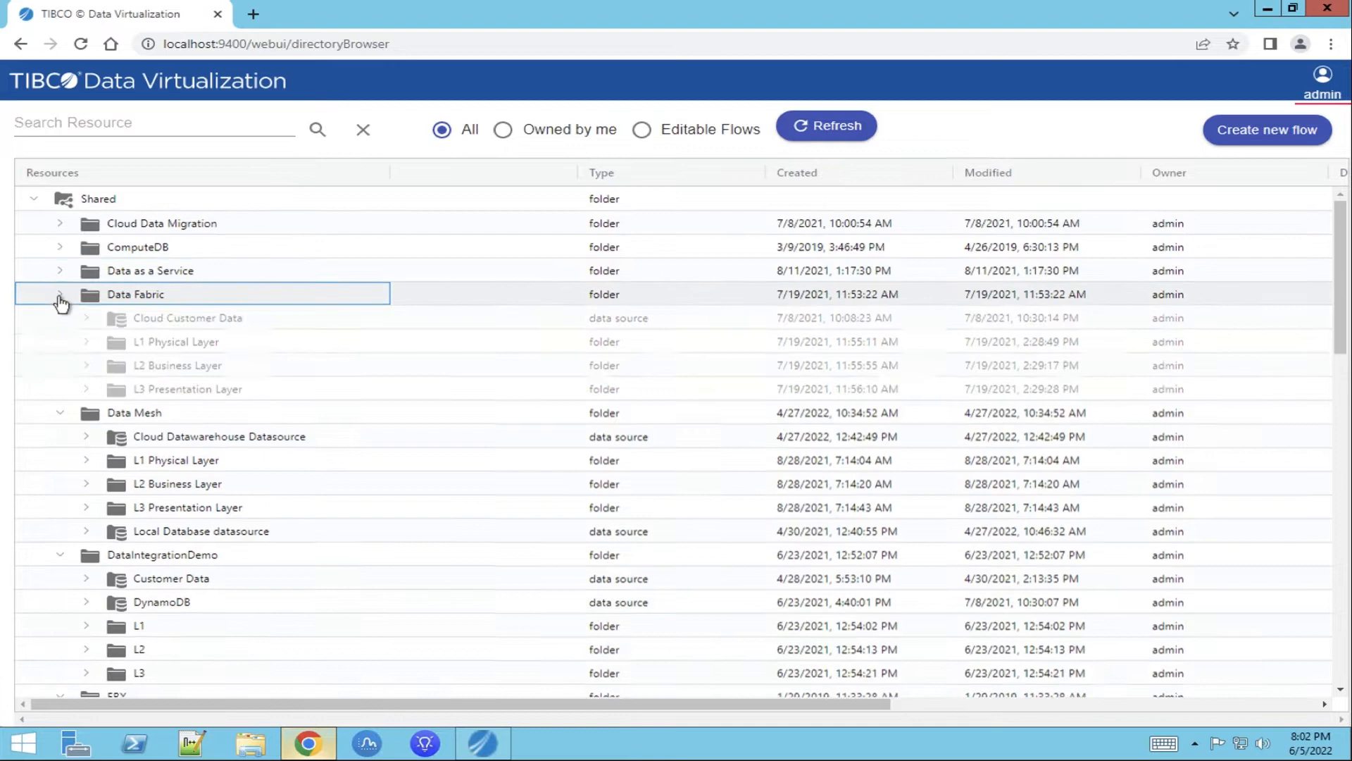
{"action": "left_click", "coordinate": [59, 295]}
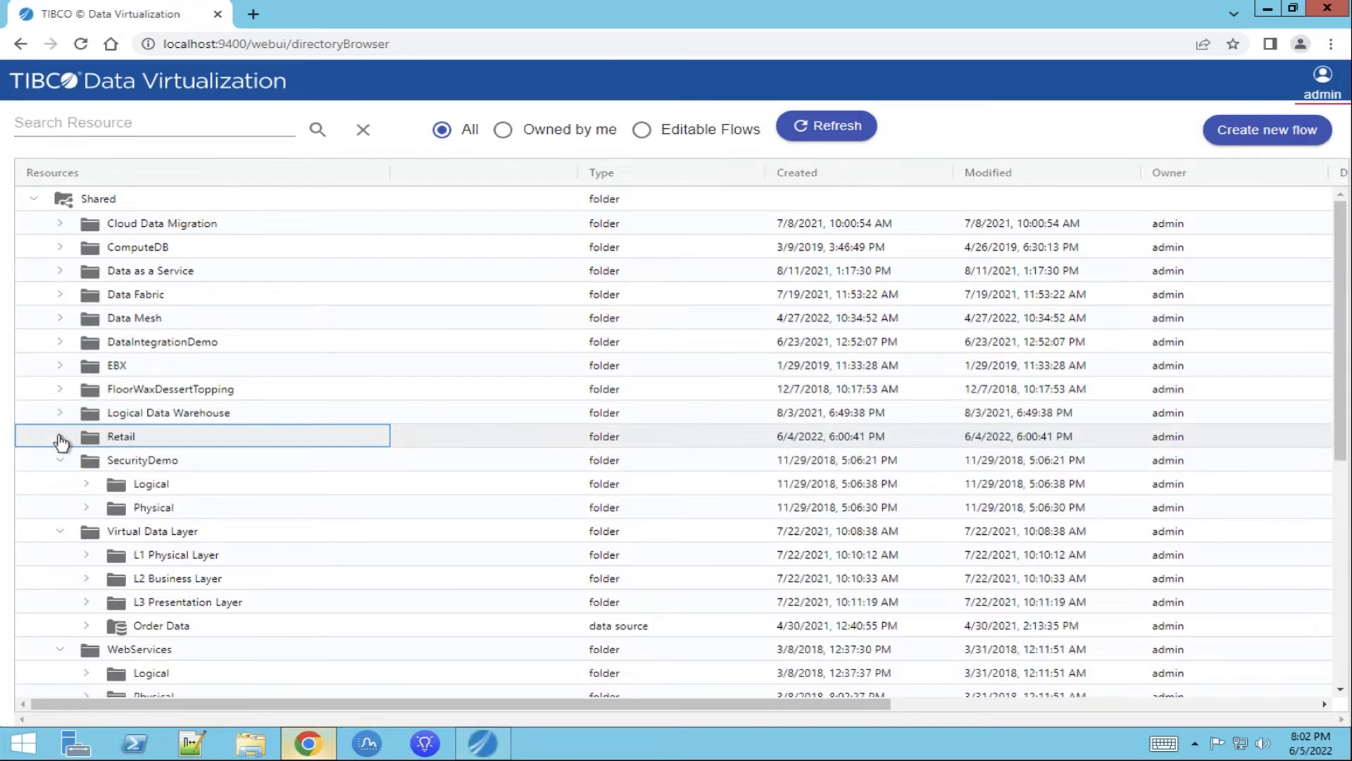
{"action": "left_click", "coordinate": [59, 436]}
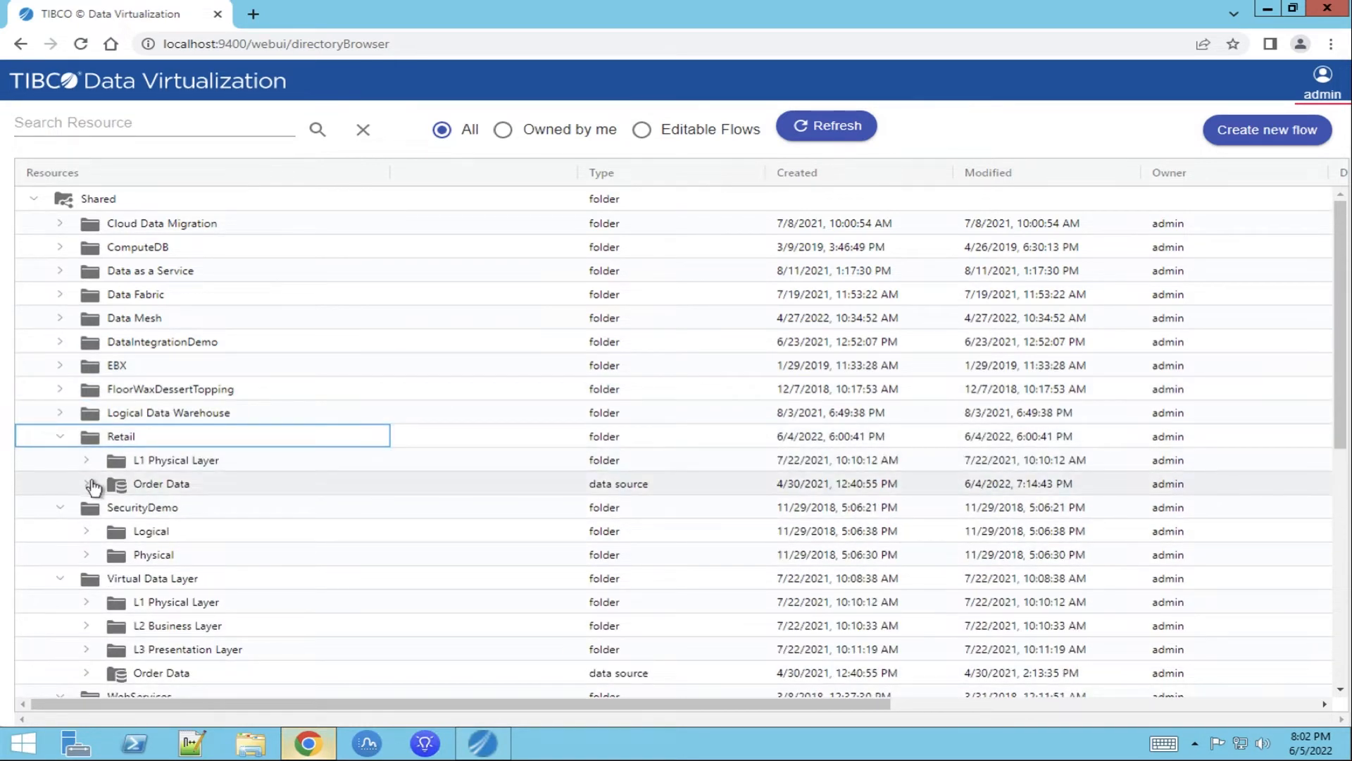
{"action": "left_click", "coordinate": [86, 459]}
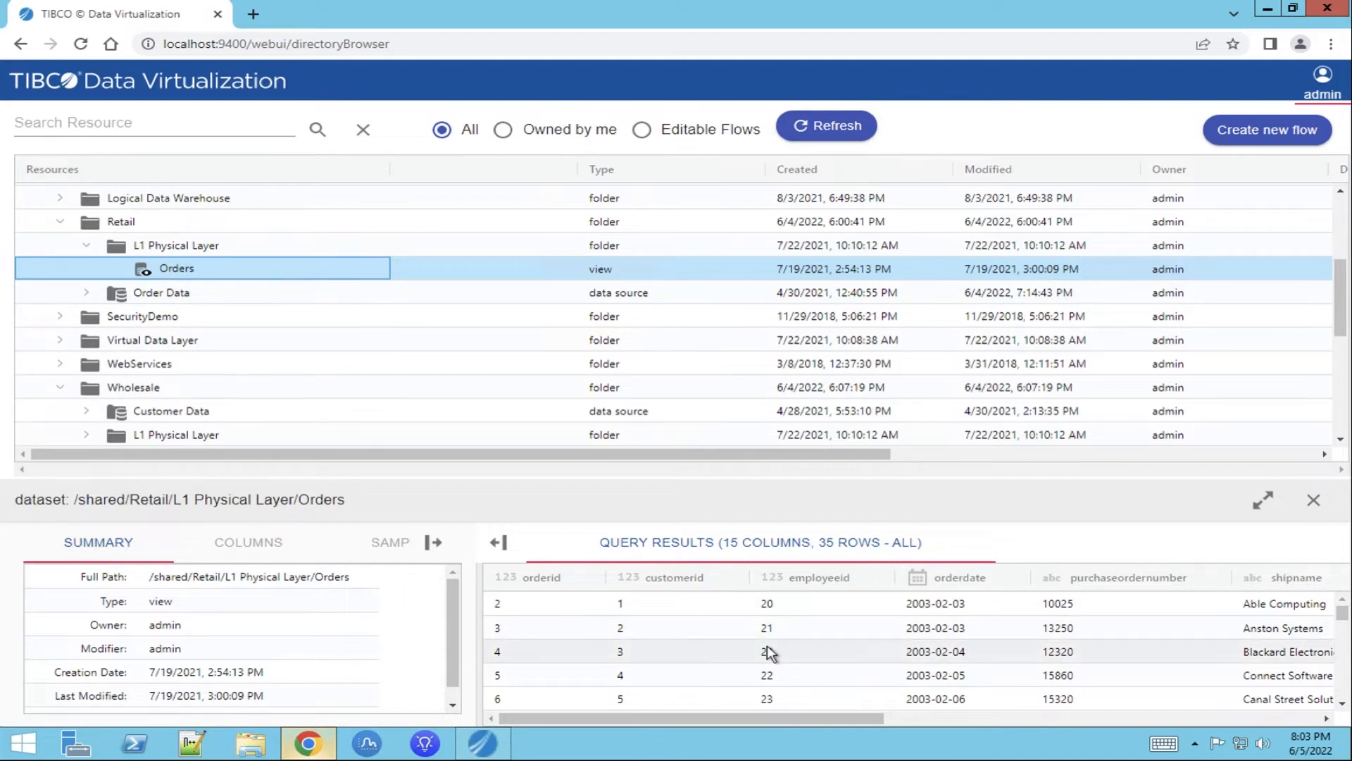
Check the Orders sample size settings, then close its preview panel.
{"action": "left_click", "coordinate": [248, 541]}
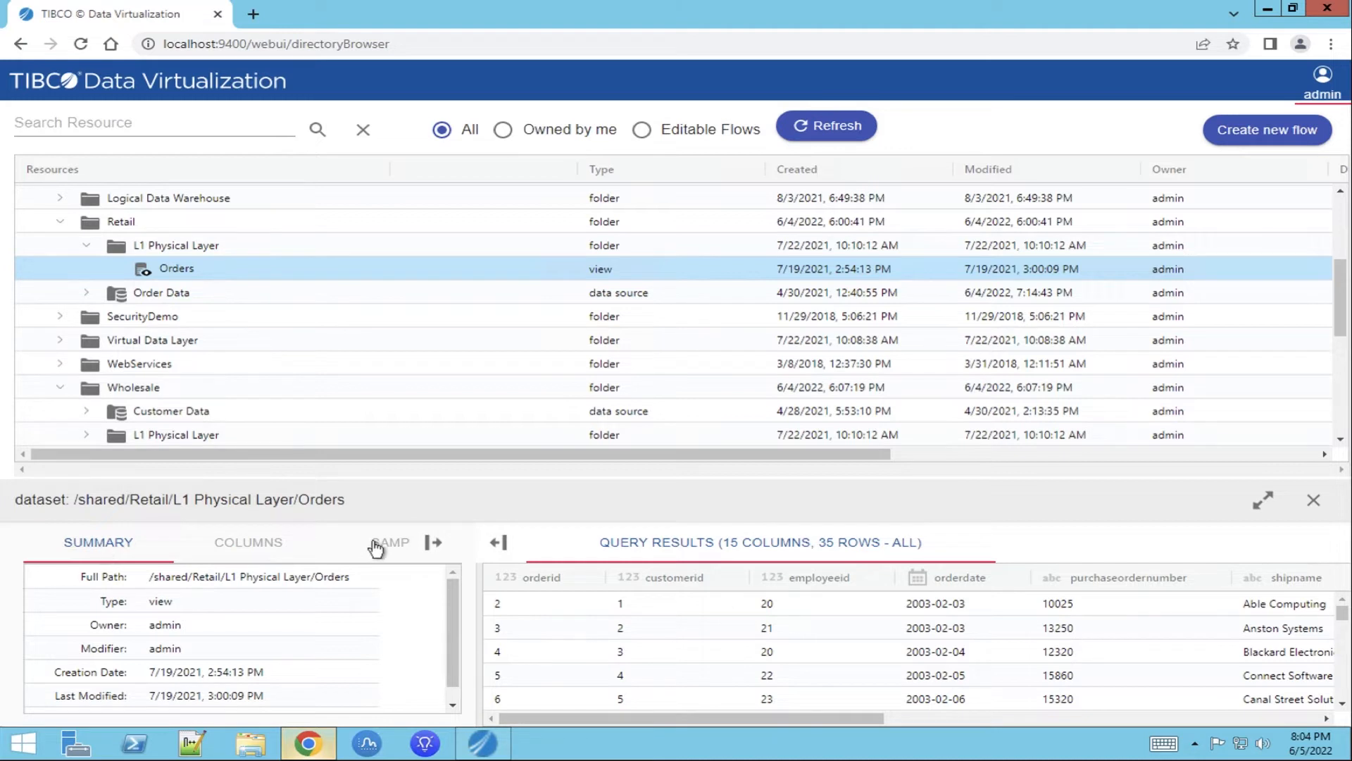
{"action": "left_click", "coordinate": [390, 540]}
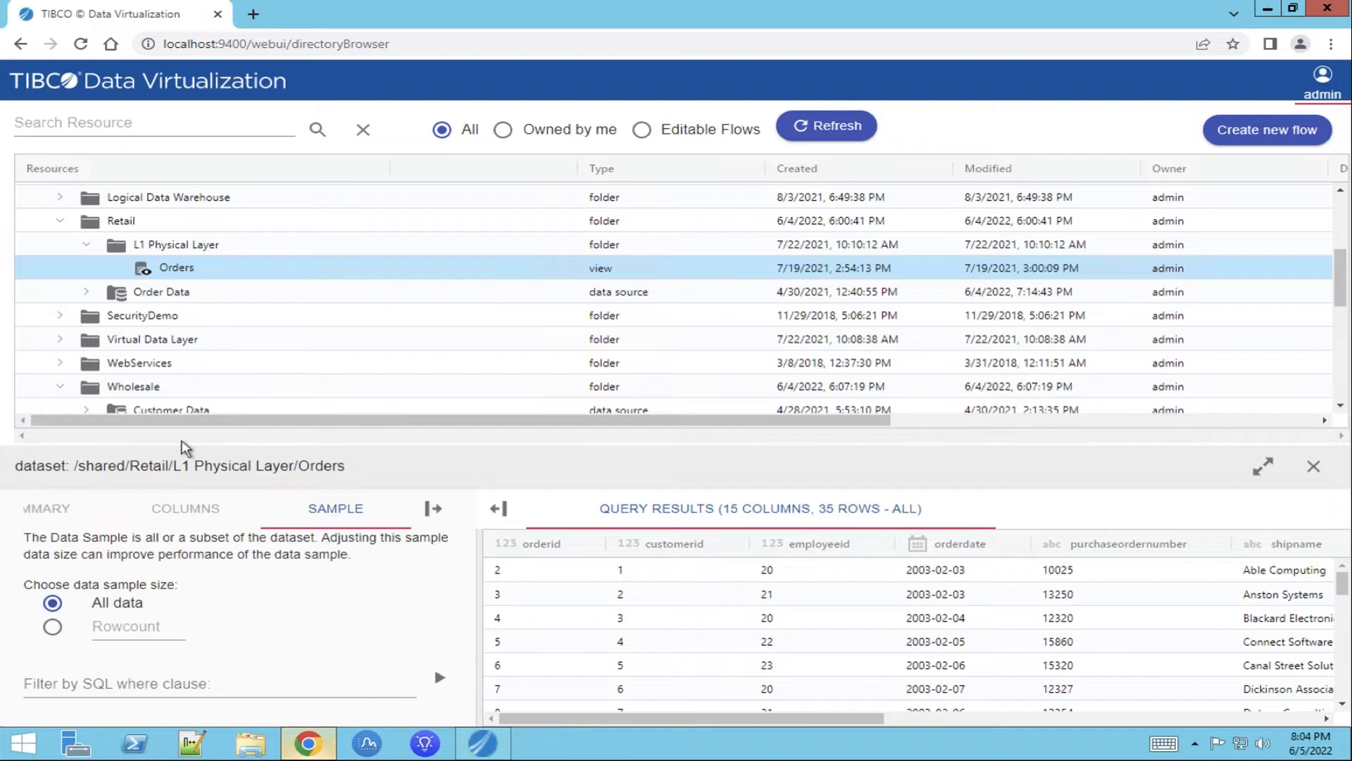
{"action": "mouse_move", "coordinate": [864, 531]}
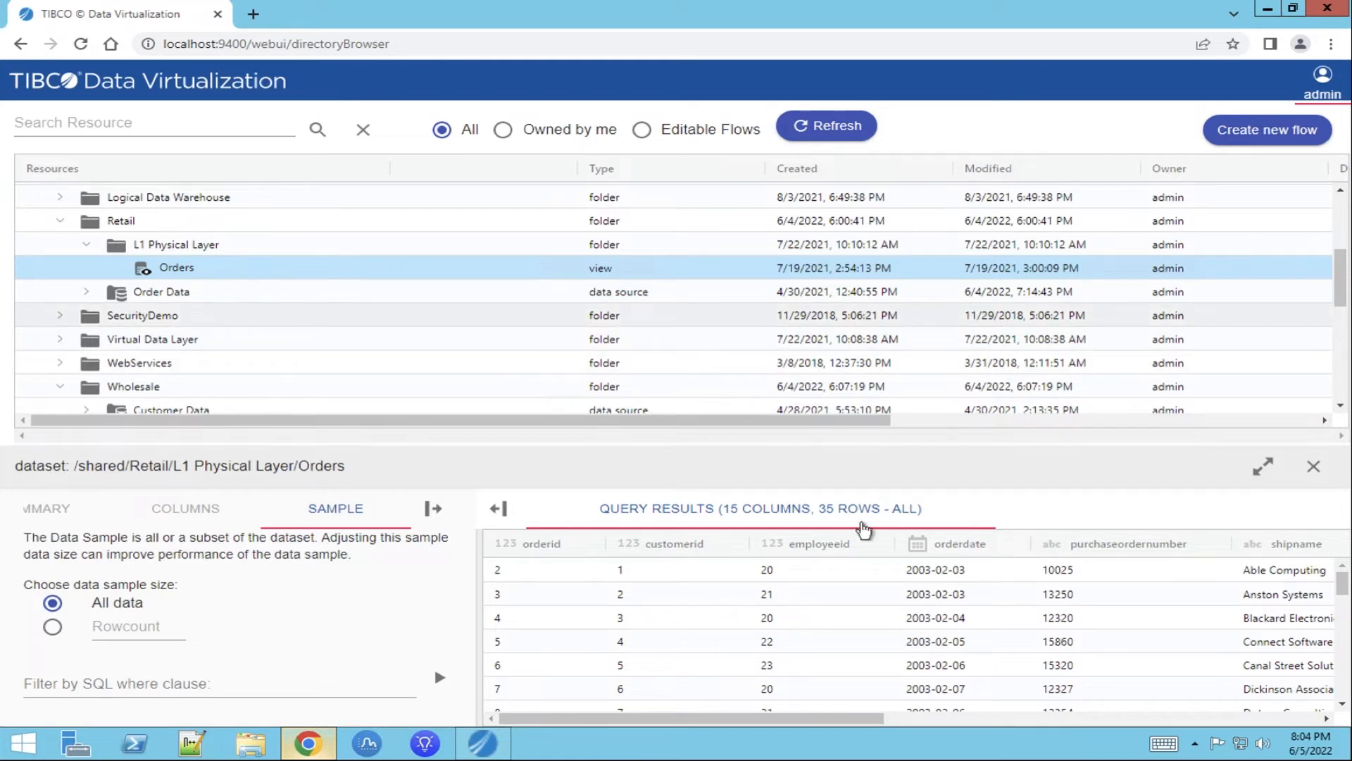
{"action": "left_click", "coordinate": [1313, 467]}
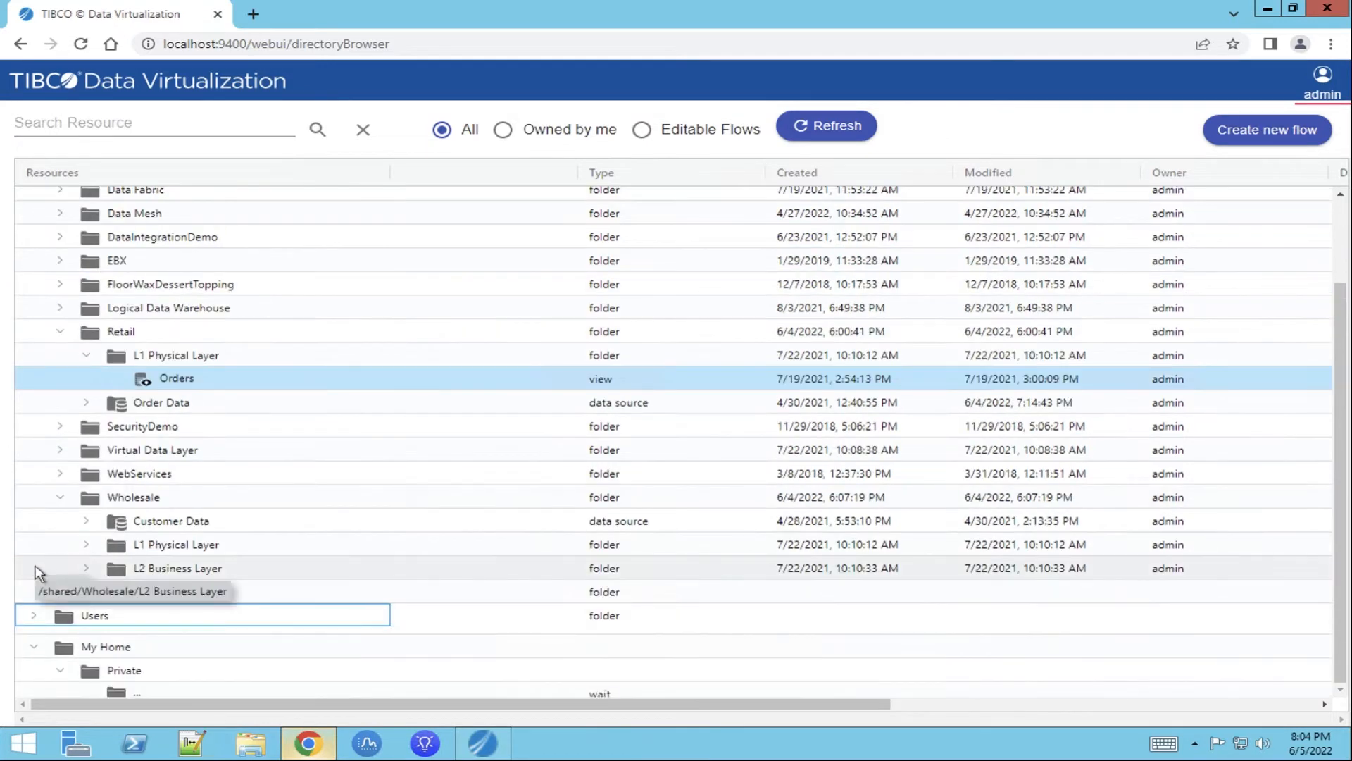
Add Wholesale's Customers view to the selection and create Flow 1 with both views.
{"action": "left_click", "coordinate": [86, 544]}
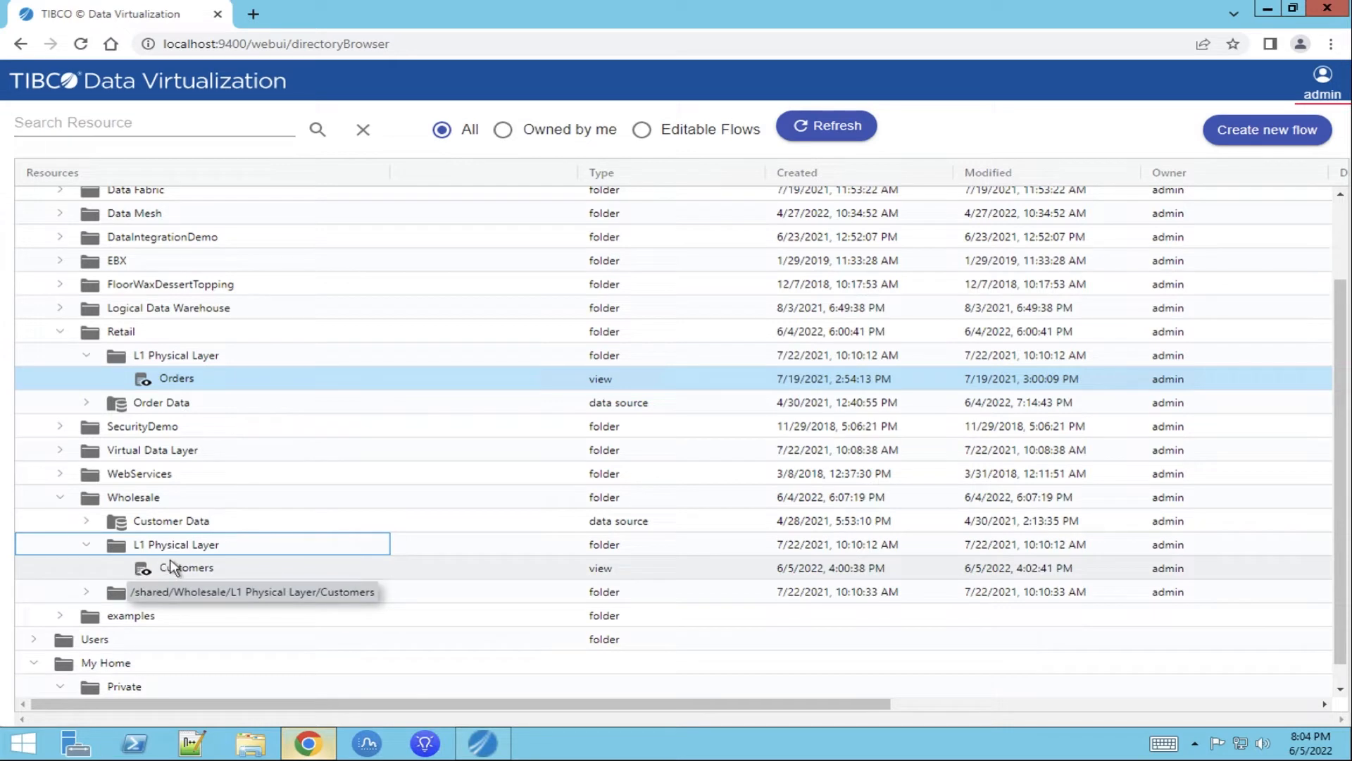
{"action": "mouse_move", "coordinate": [197, 574]}
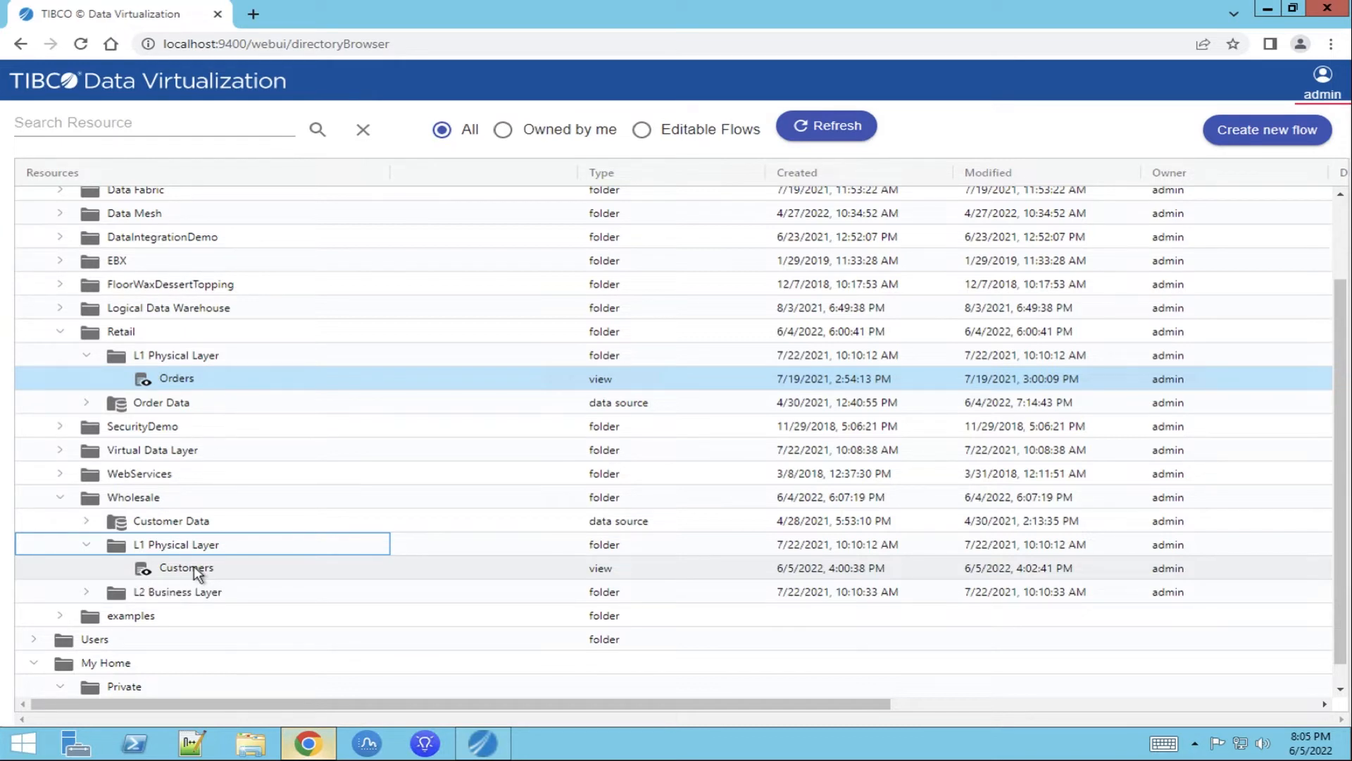
{"action": "left_click", "coordinate": [186, 568]}
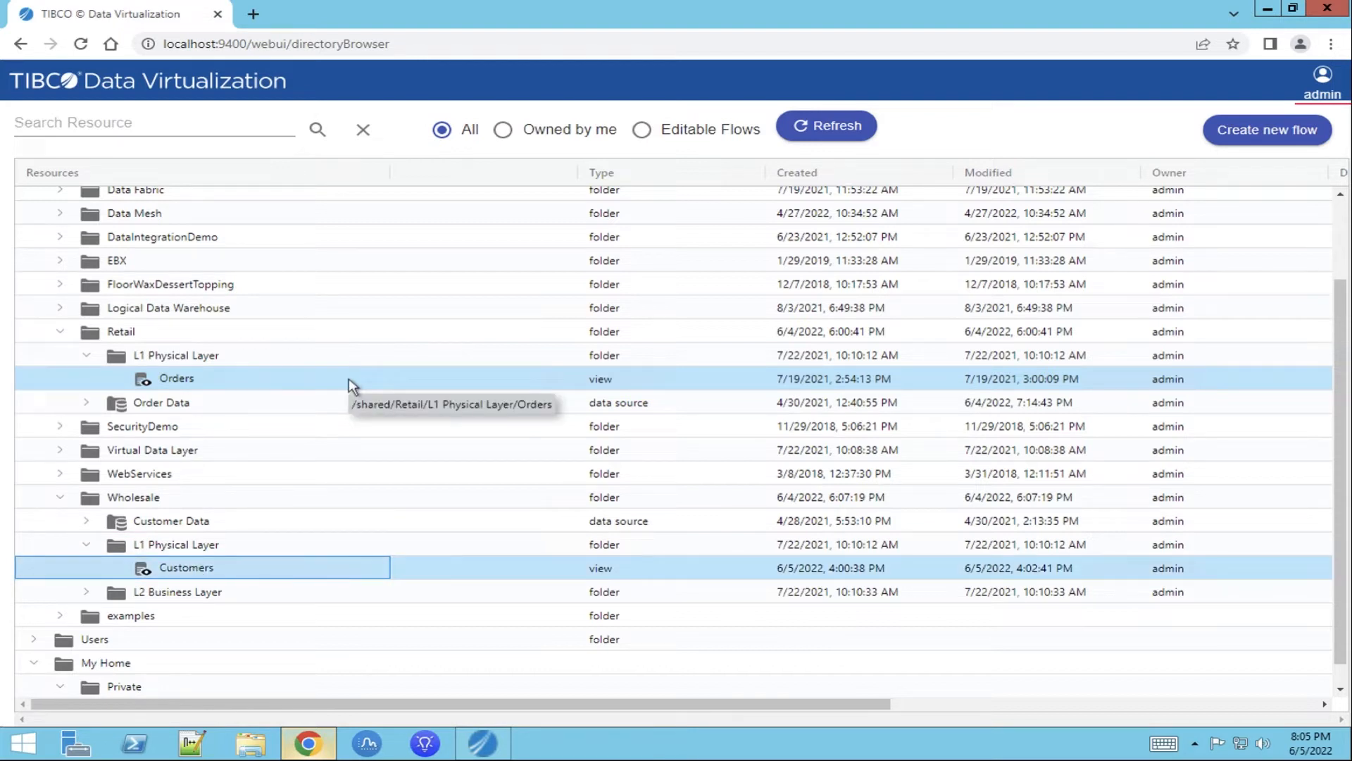
{"action": "mouse_move", "coordinate": [1268, 179]}
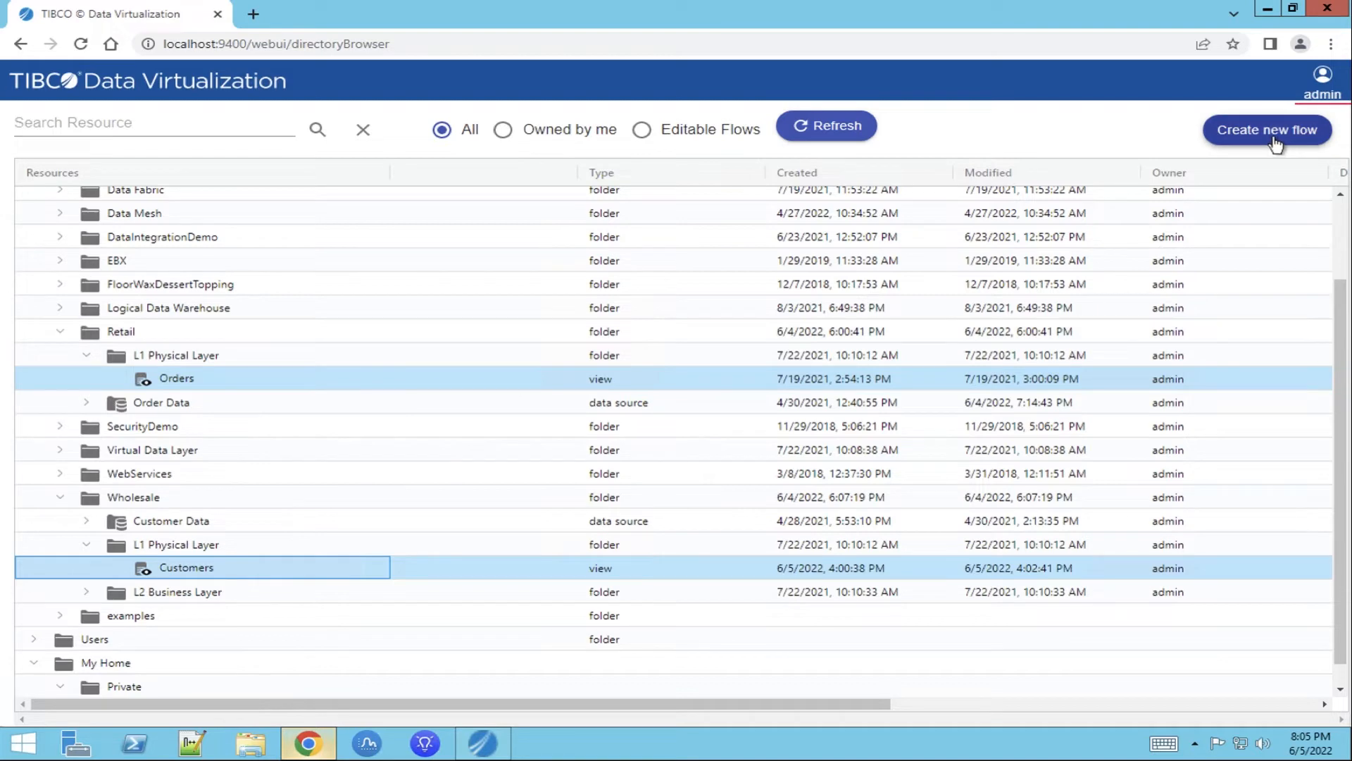
{"action": "left_click", "coordinate": [1267, 129]}
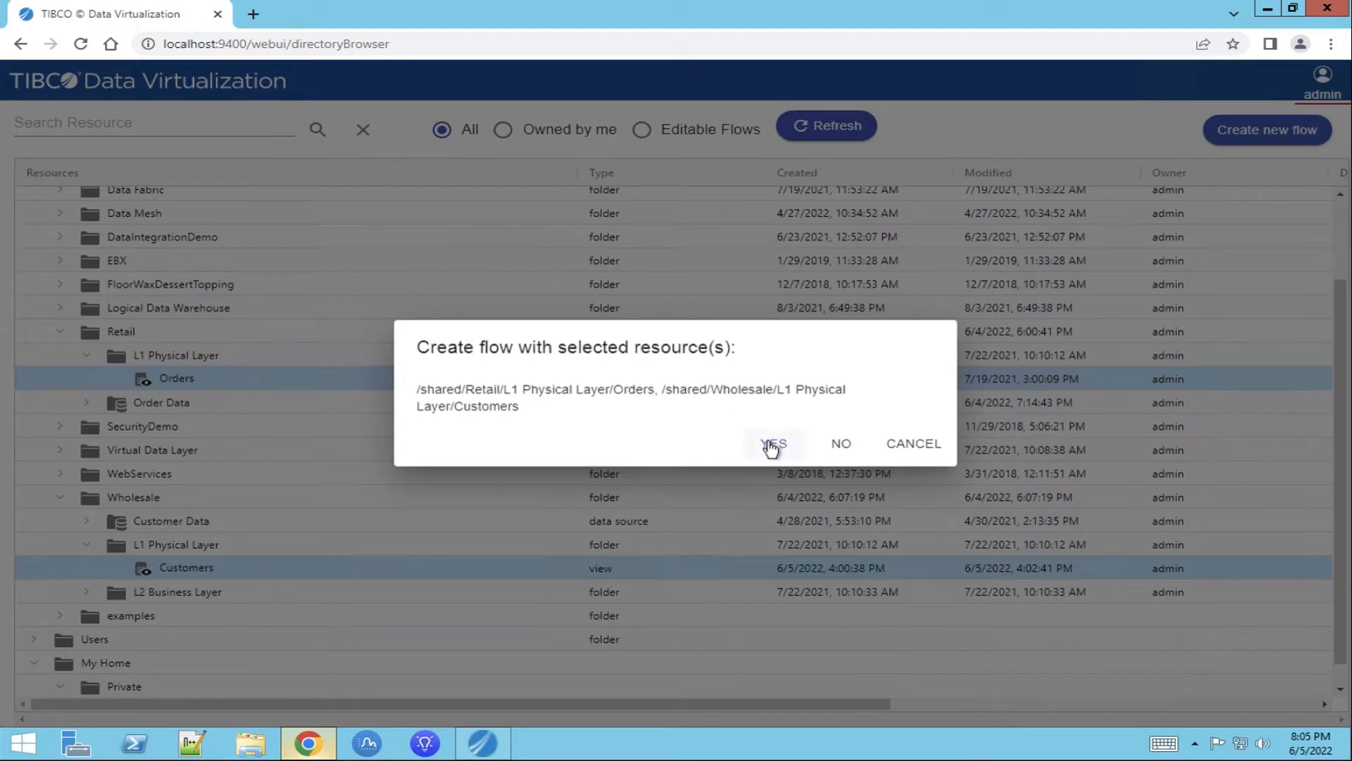
{"action": "left_click", "coordinate": [773, 444]}
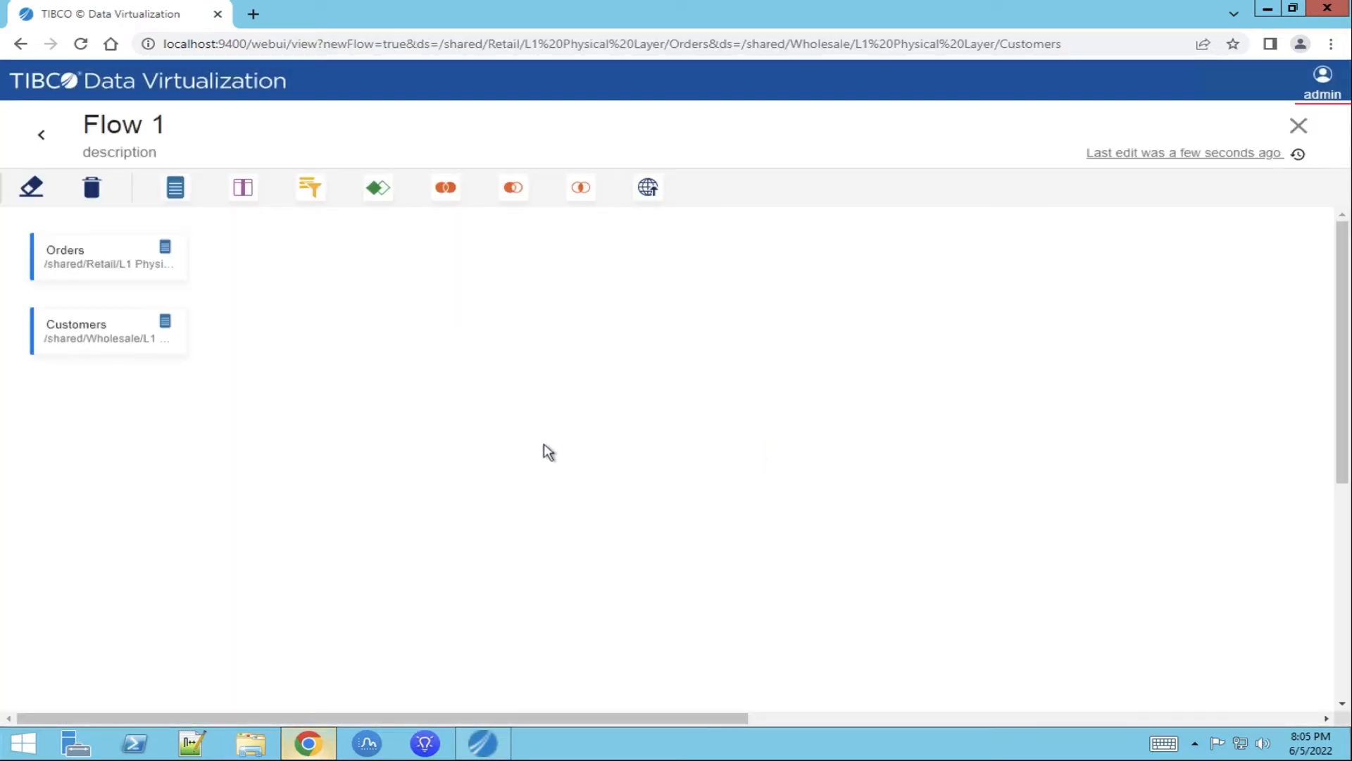
{"action": "mouse_move", "coordinate": [90, 187]}
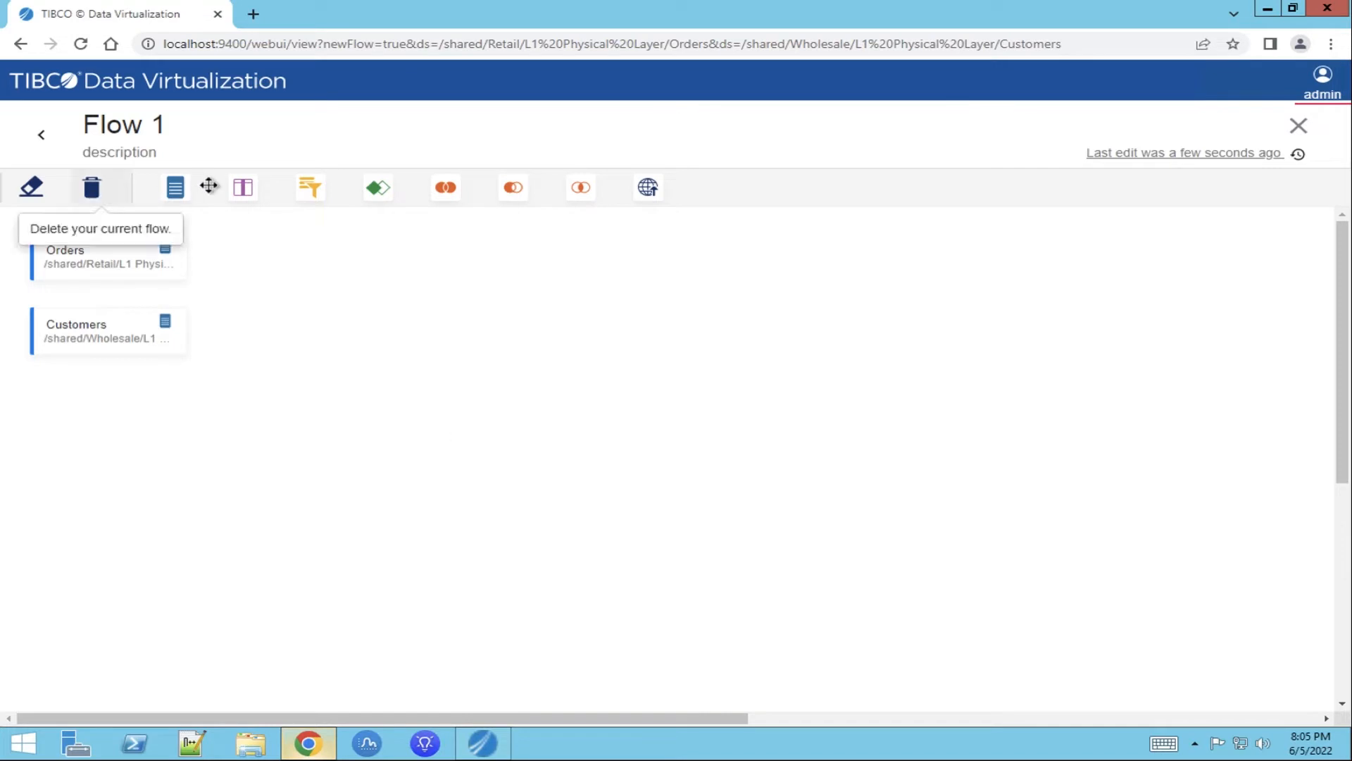
{"action": "mouse_move", "coordinate": [241, 187]}
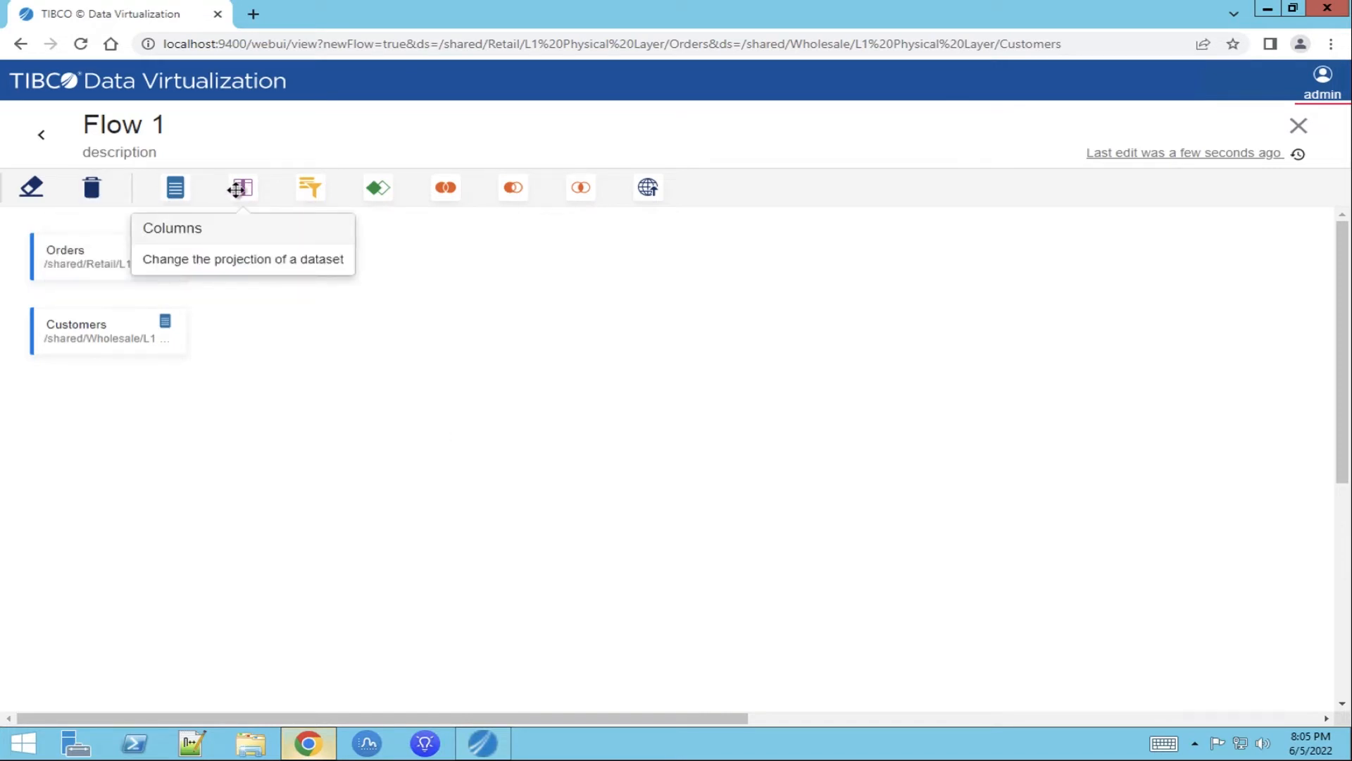
{"action": "mouse_move", "coordinate": [175, 187]}
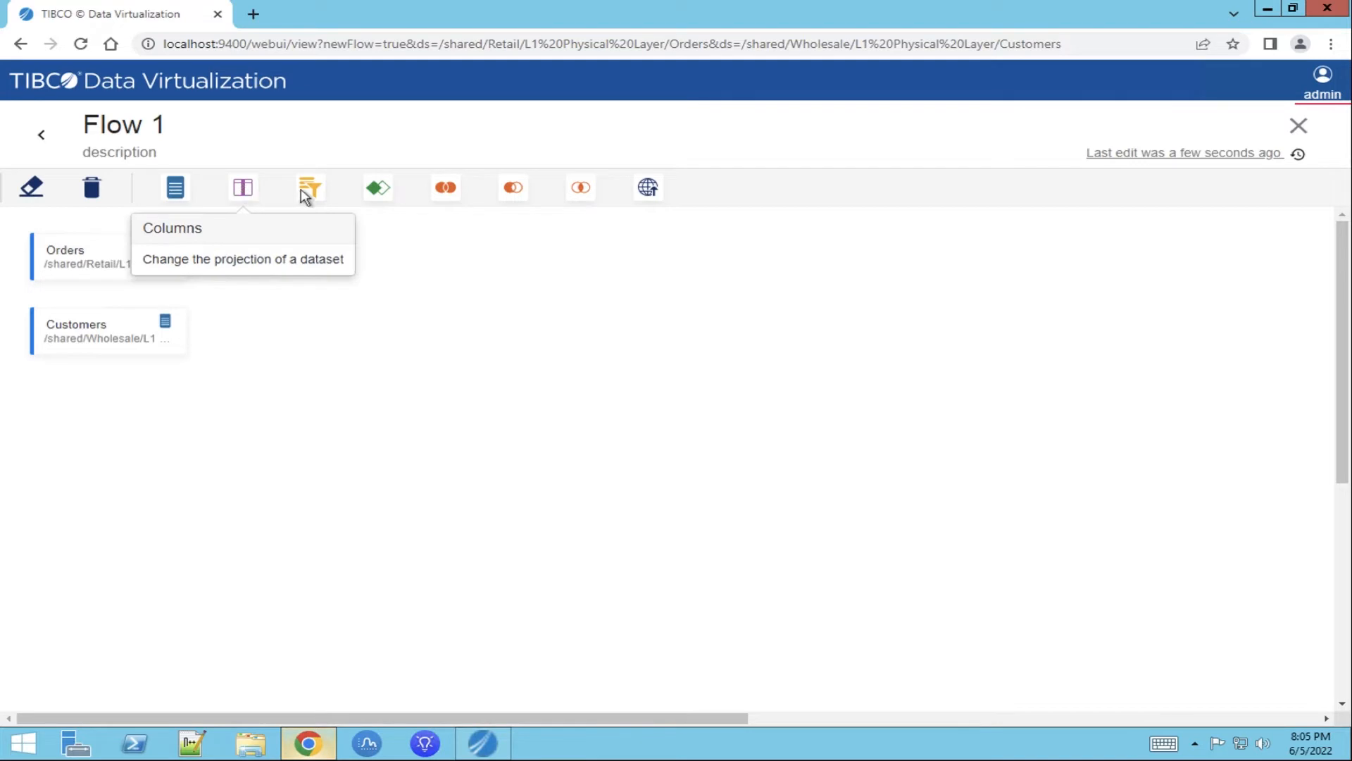
{"action": "mouse_move", "coordinate": [377, 187]}
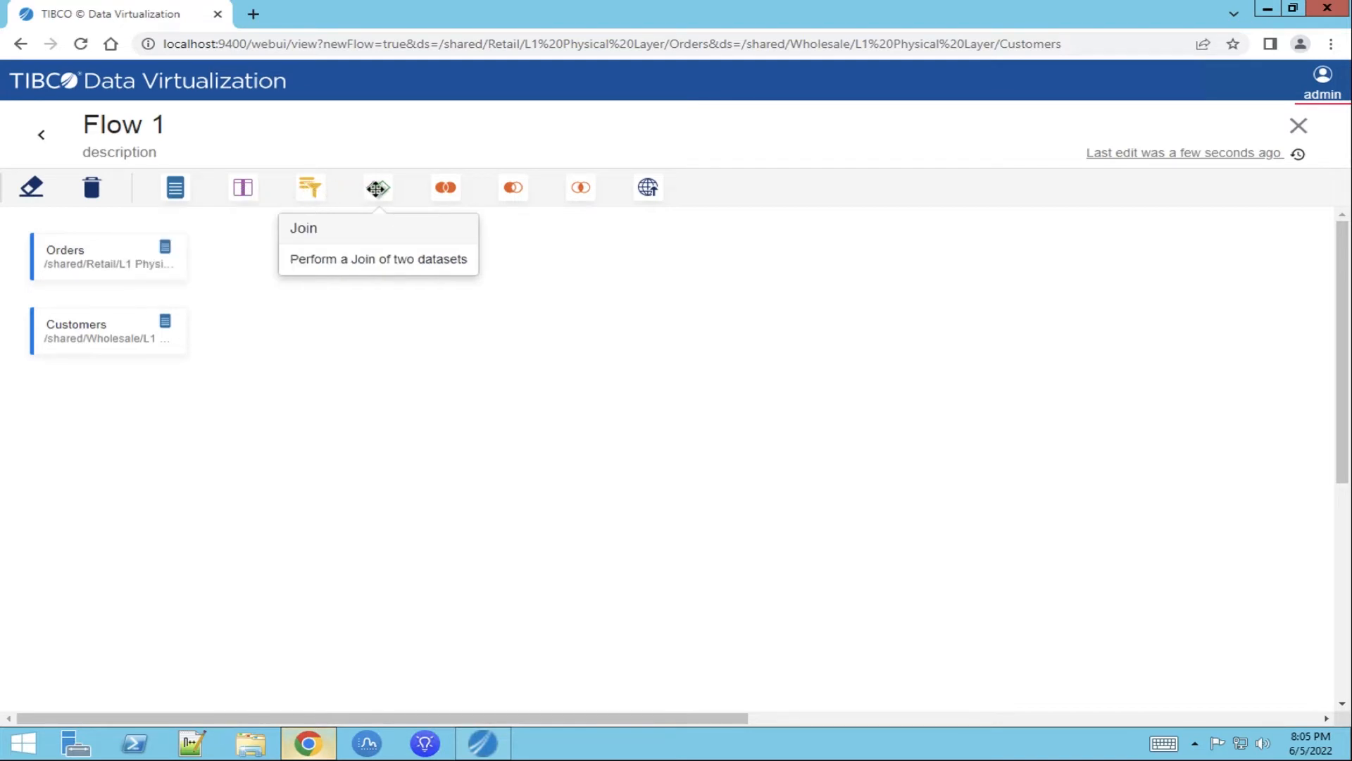
{"action": "mouse_move", "coordinate": [445, 187]}
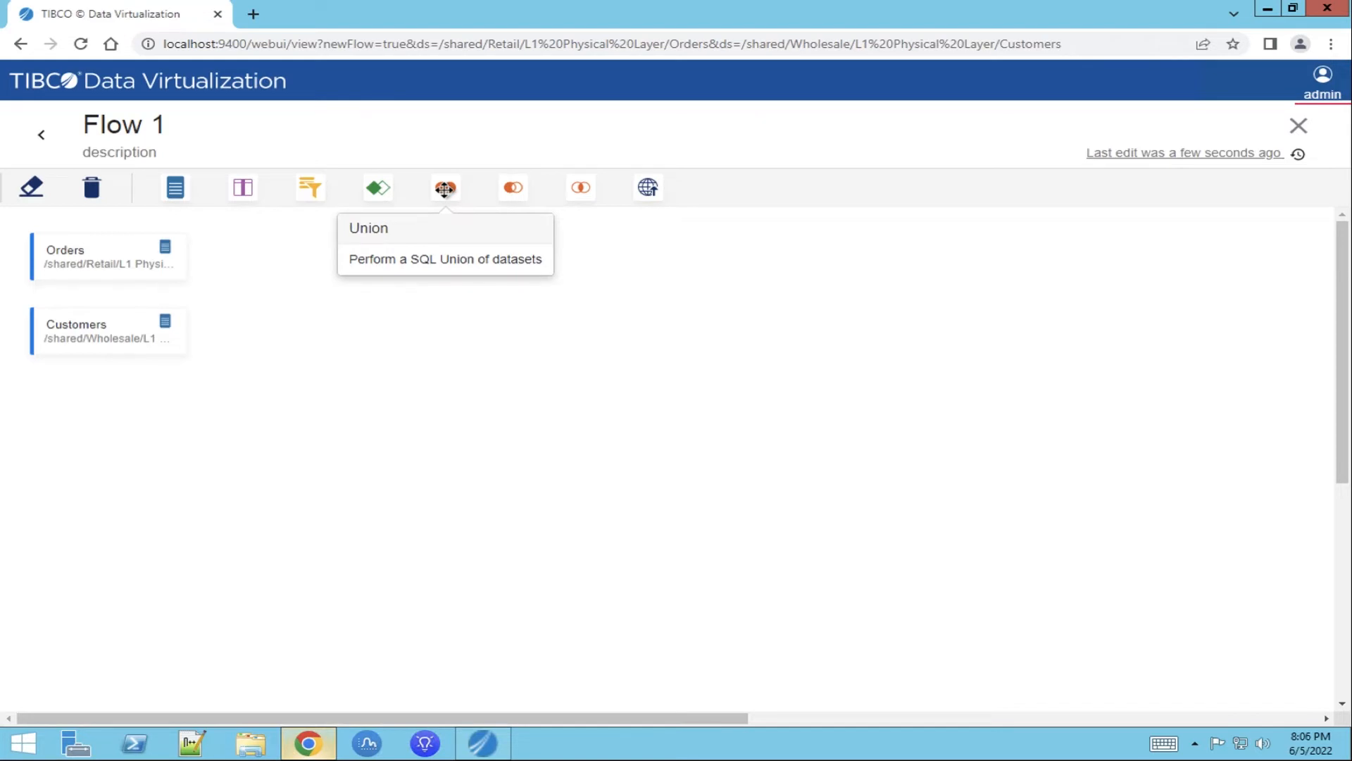
{"action": "mouse_move", "coordinate": [510, 188]}
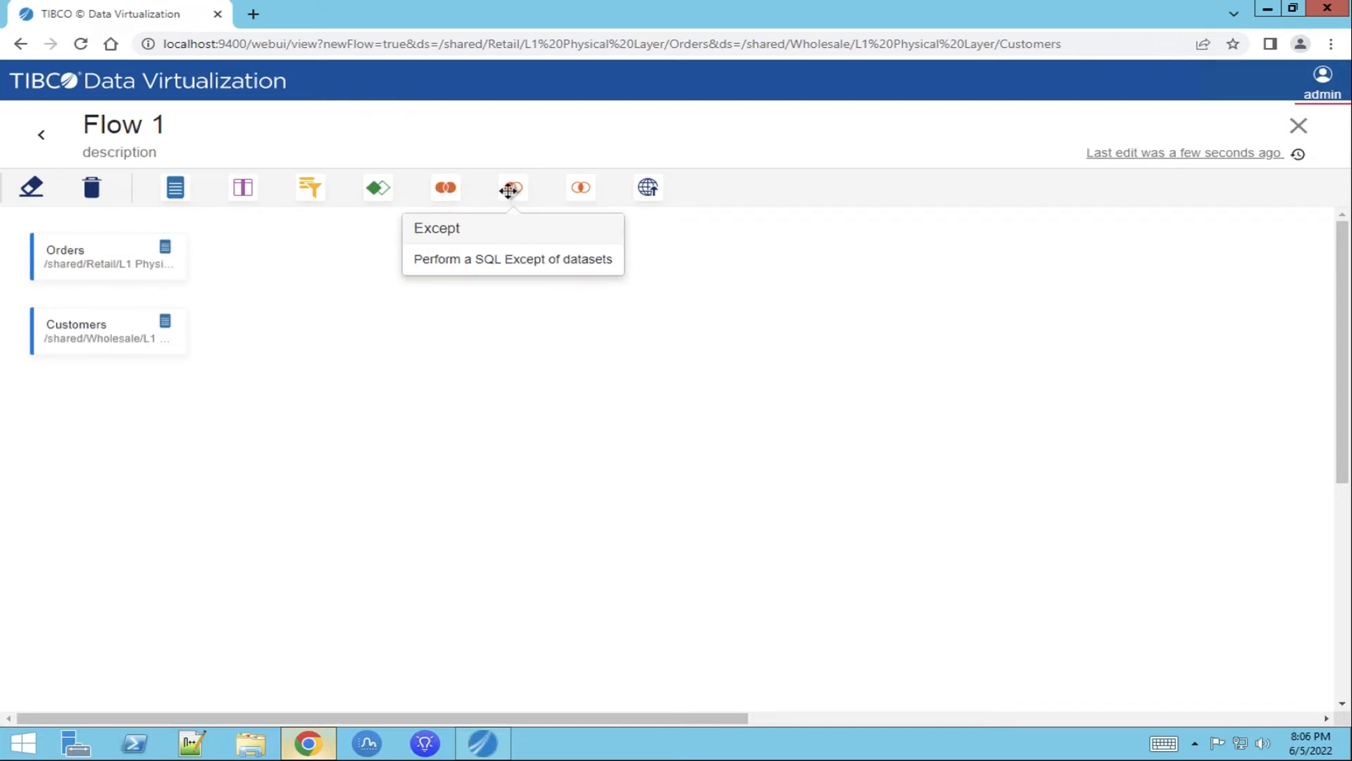
{"action": "mouse_move", "coordinate": [579, 187]}
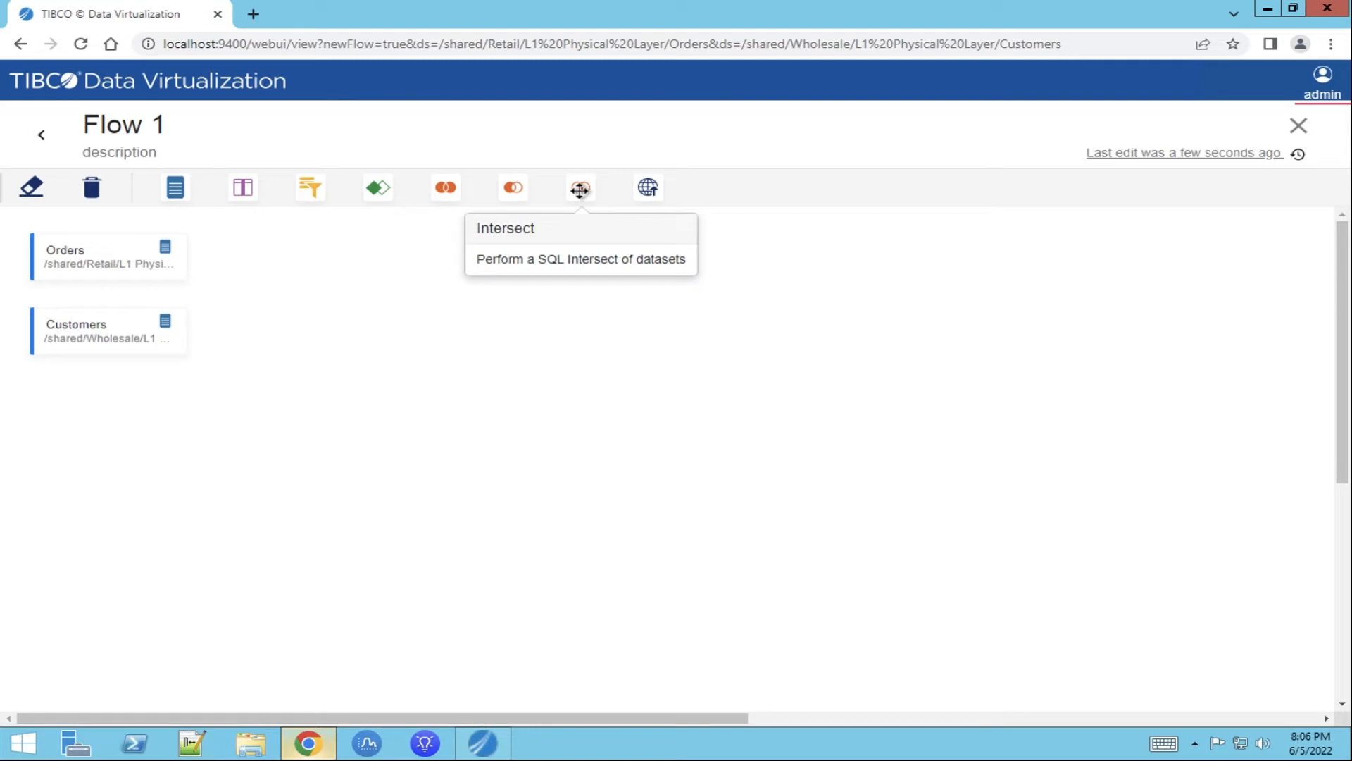
{"action": "mouse_move", "coordinate": [648, 187]}
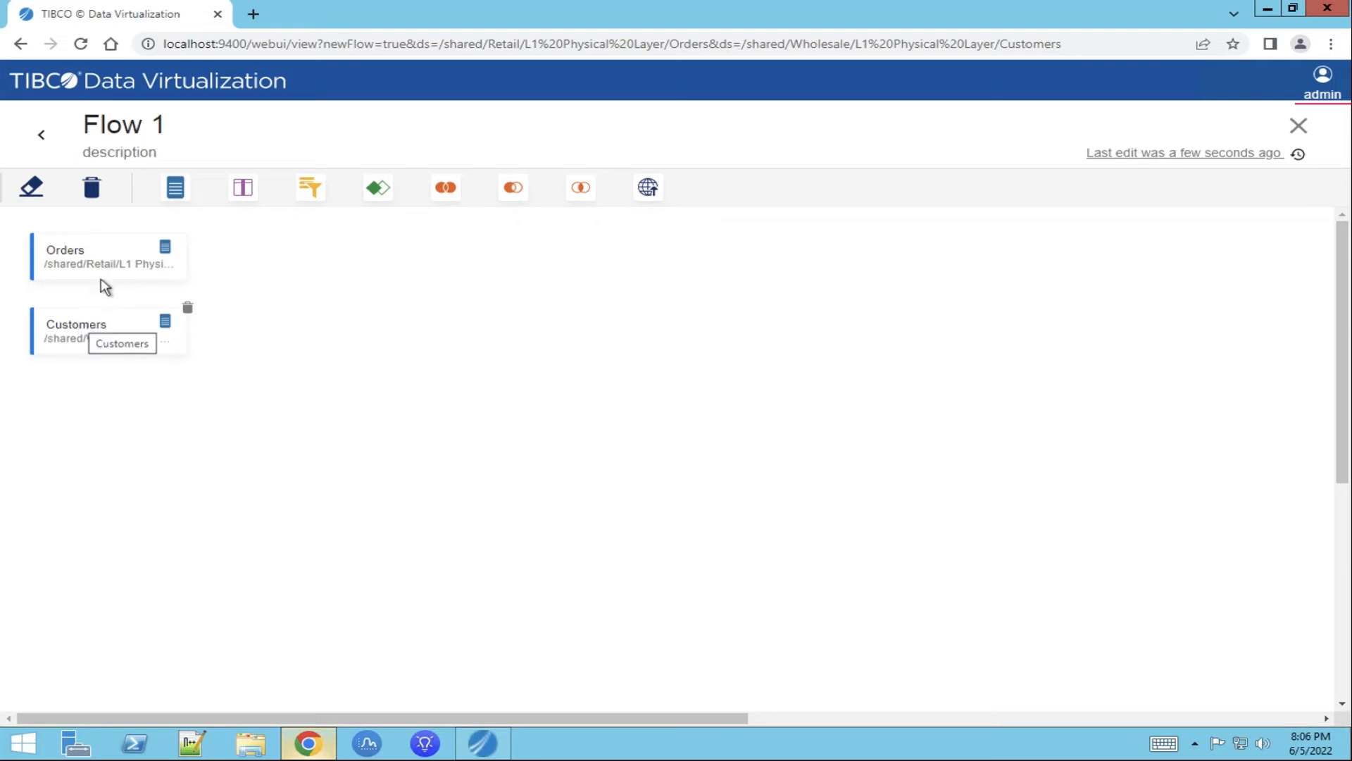
{"action": "mouse_move", "coordinate": [105, 266]}
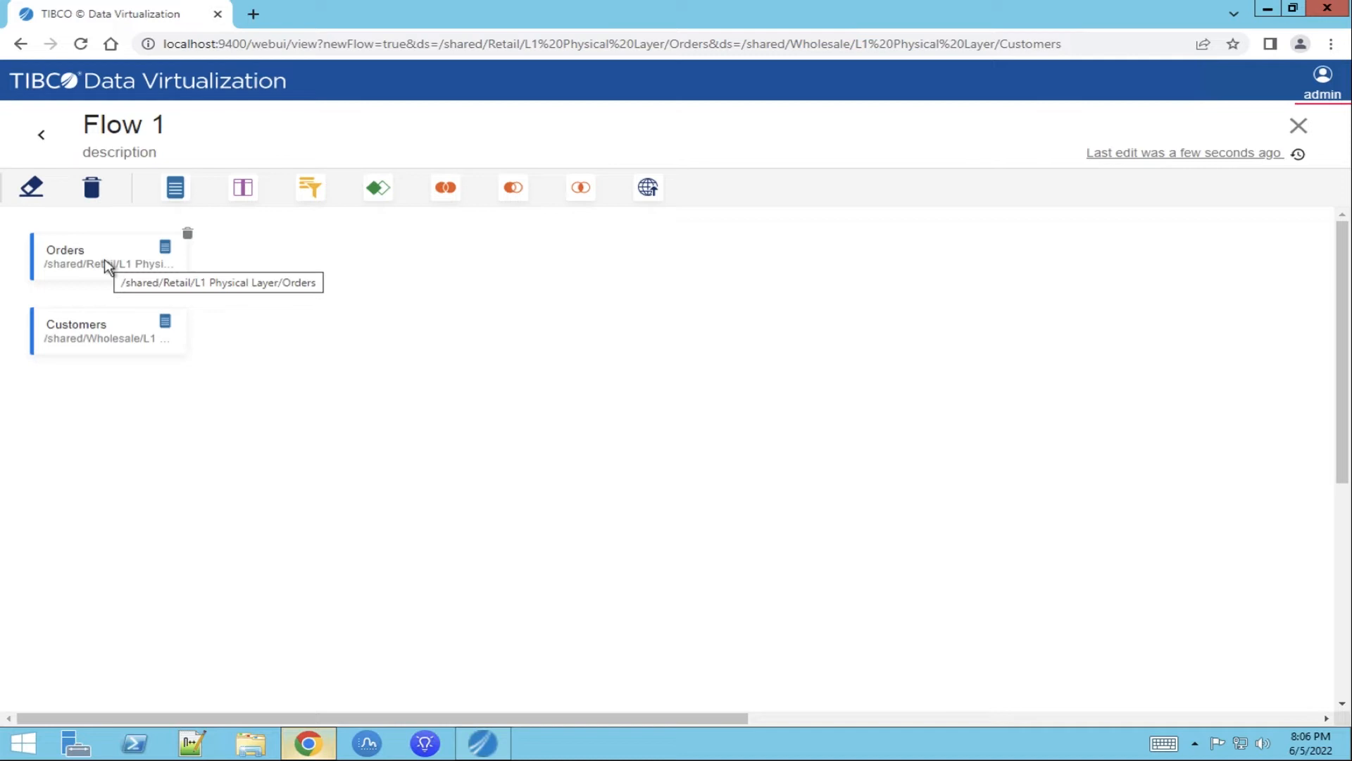
{"action": "mouse_move", "coordinate": [377, 245]}
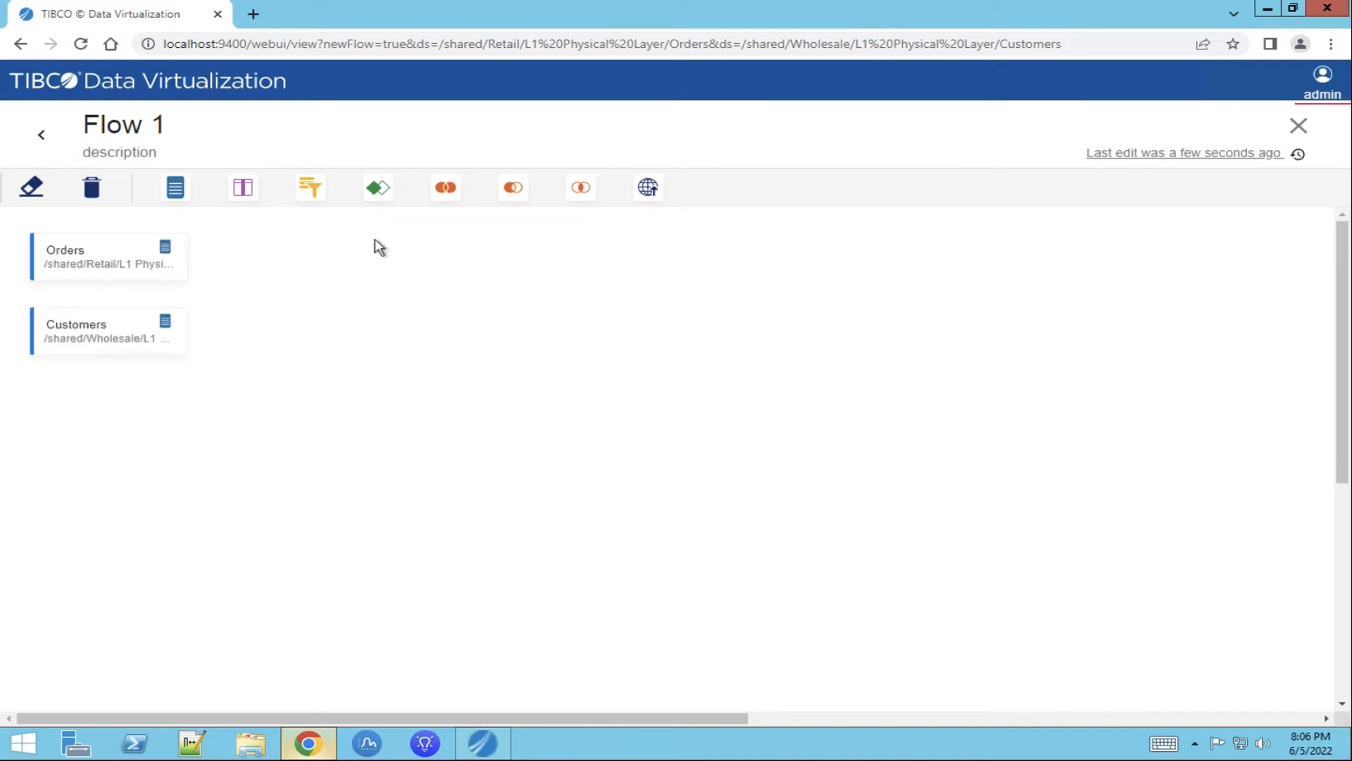
{"action": "mouse_move", "coordinate": [377, 187]}
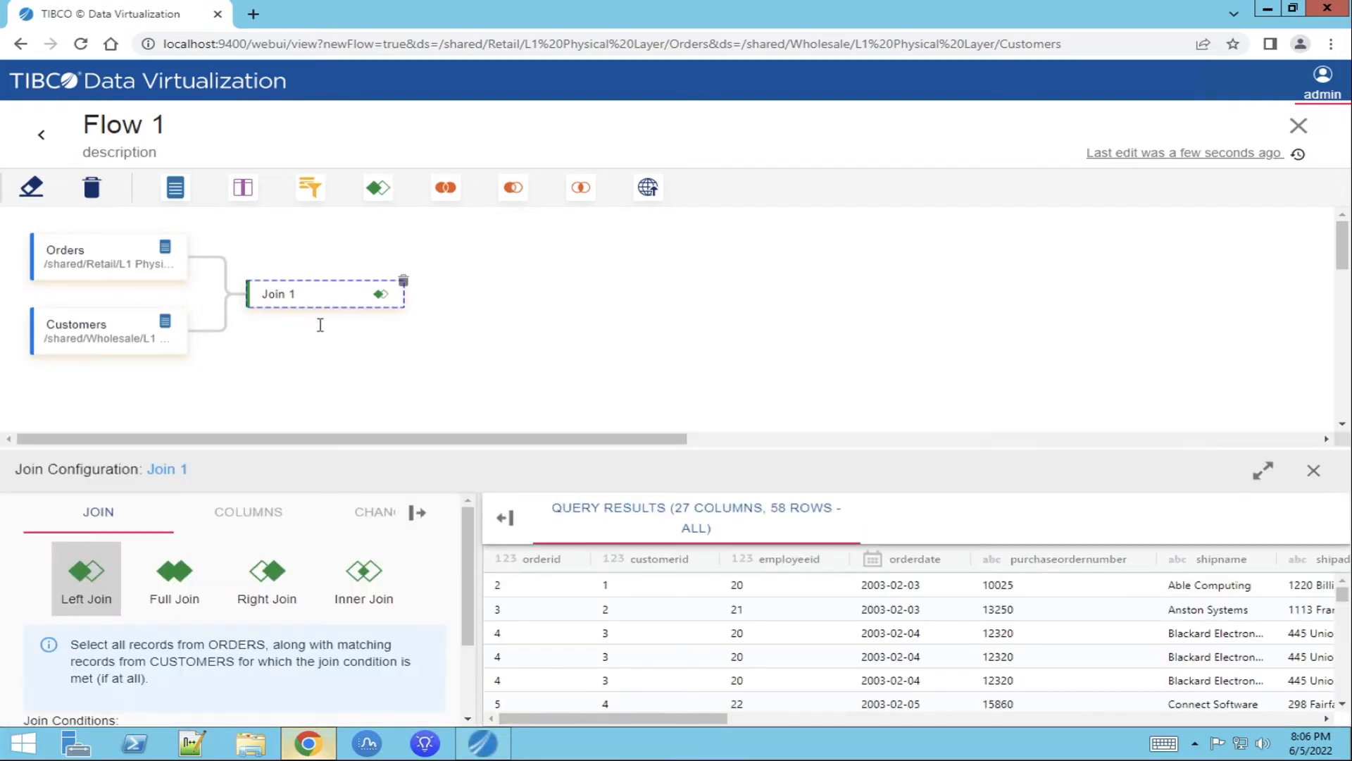
{"action": "mouse_move", "coordinate": [221, 552]}
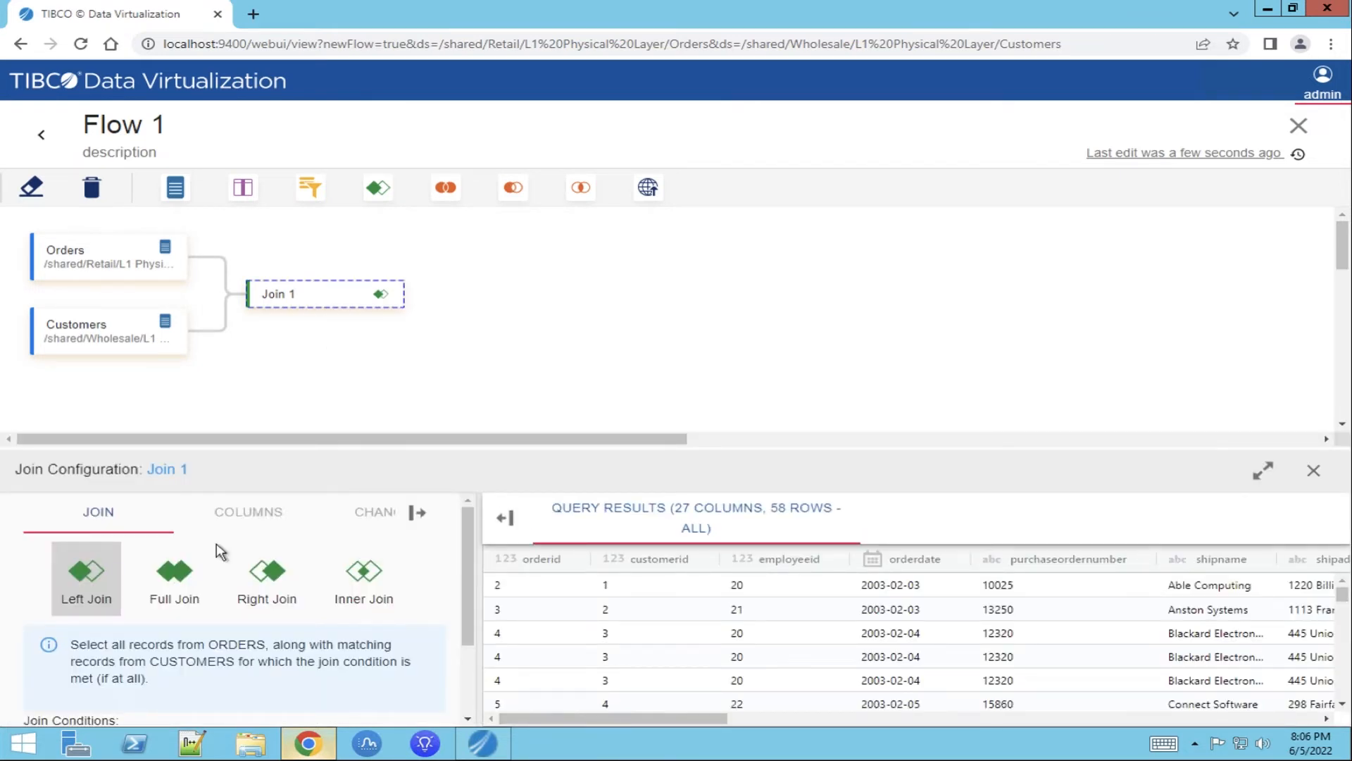
{"action": "mouse_move", "coordinate": [121, 586]}
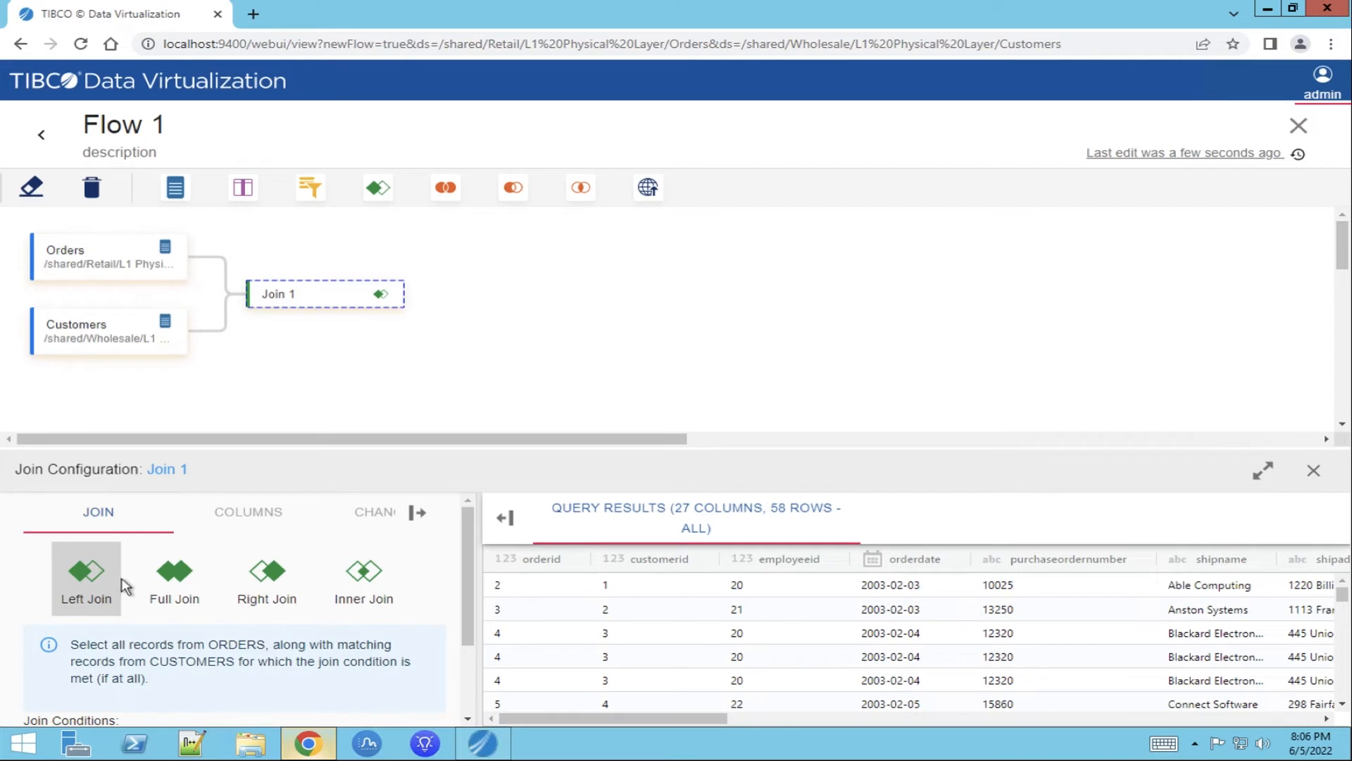
{"action": "mouse_move", "coordinate": [251, 594]}
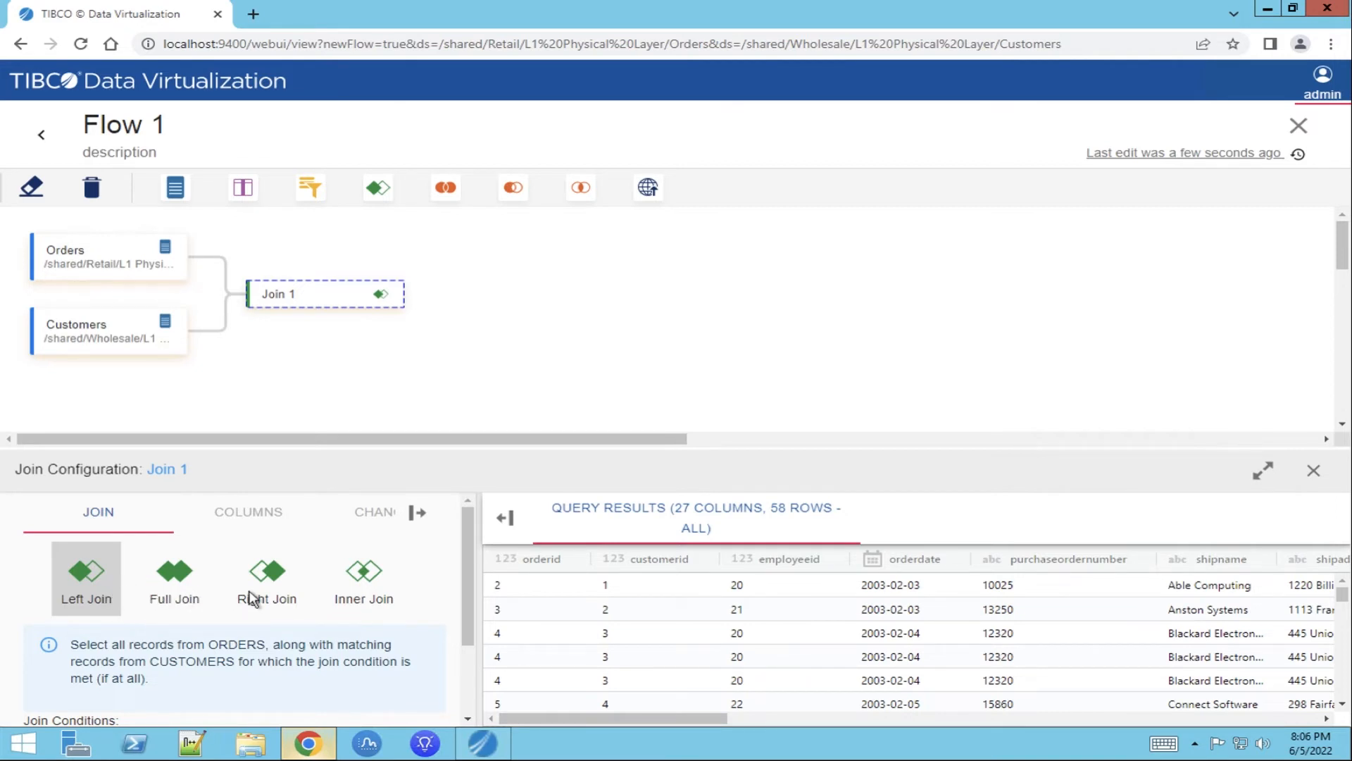
{"action": "mouse_move", "coordinate": [249, 597]}
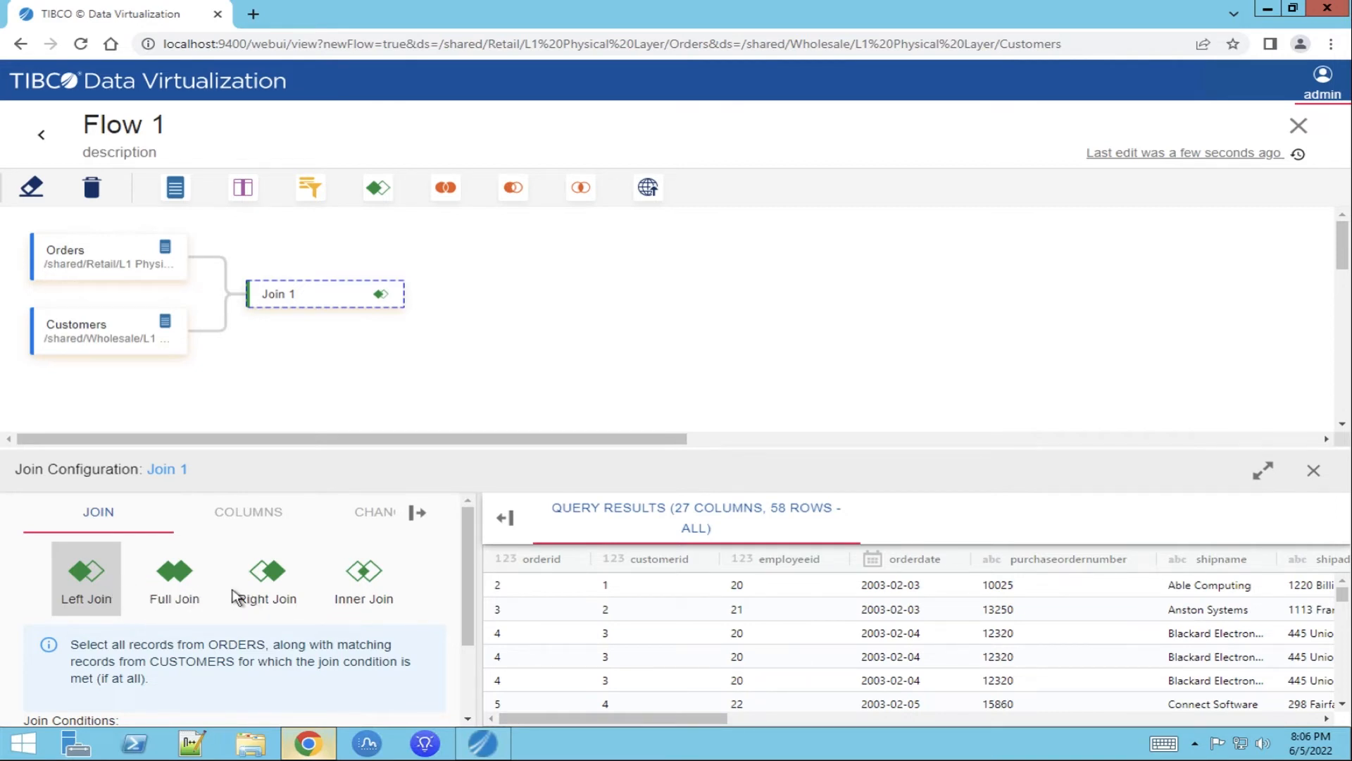
Review Join 1's customerid_1 rename and its list of output columns.
{"action": "left_click", "coordinate": [336, 511]}
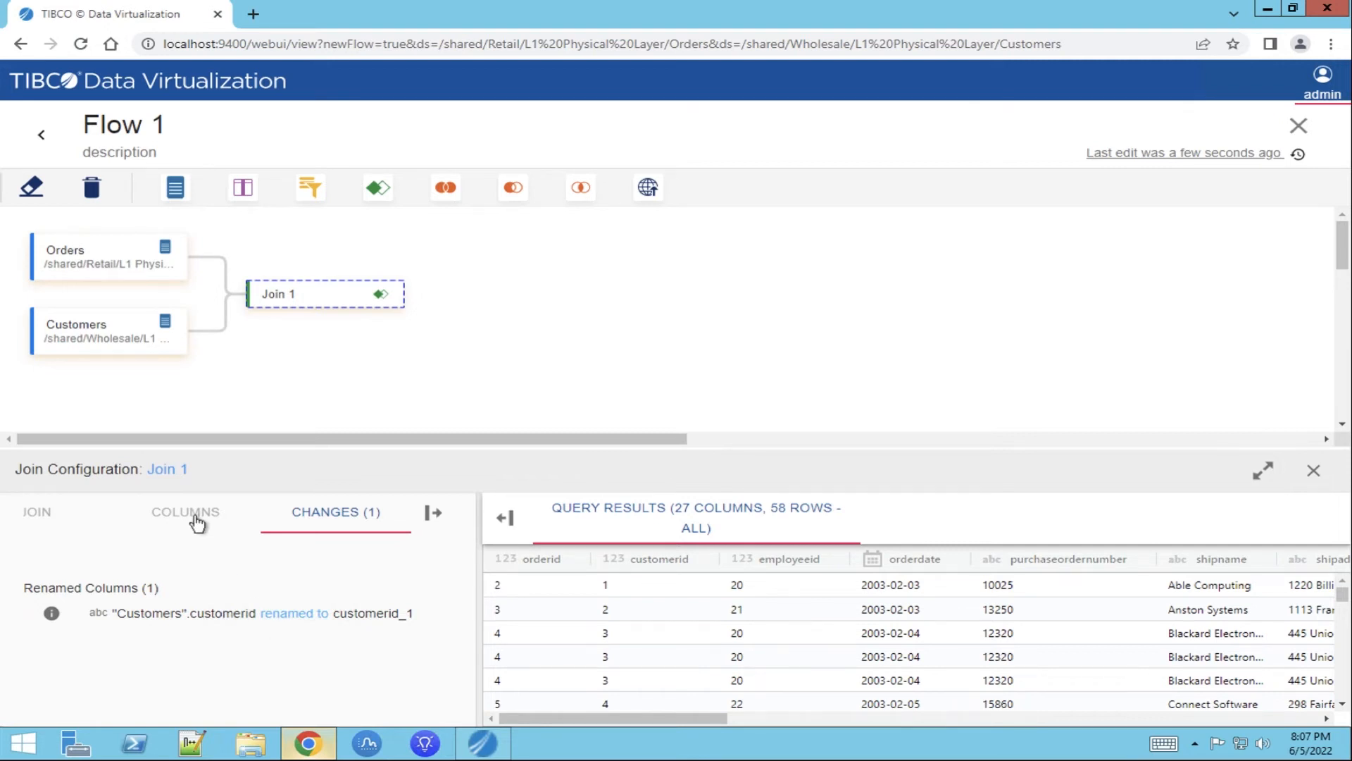
{"action": "left_click", "coordinate": [184, 511]}
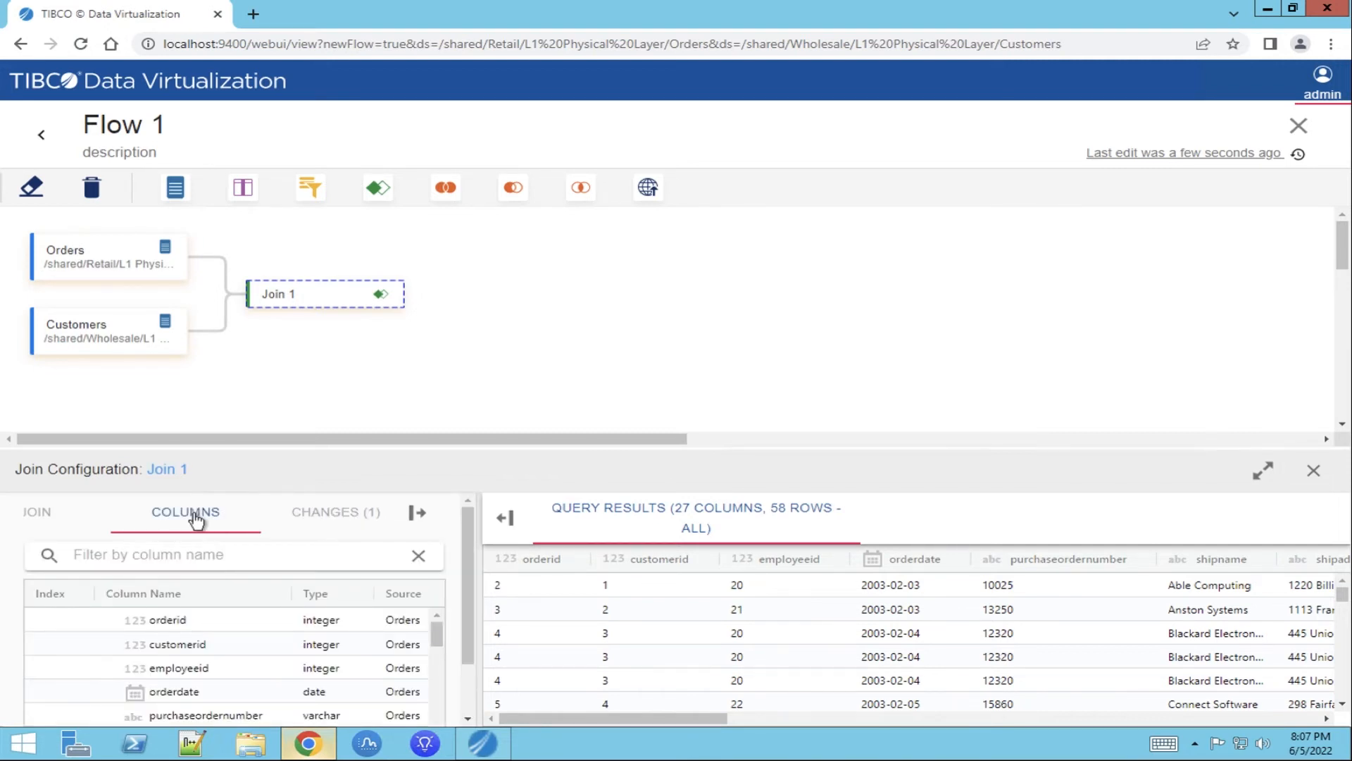
{"action": "mouse_move", "coordinate": [402, 310]}
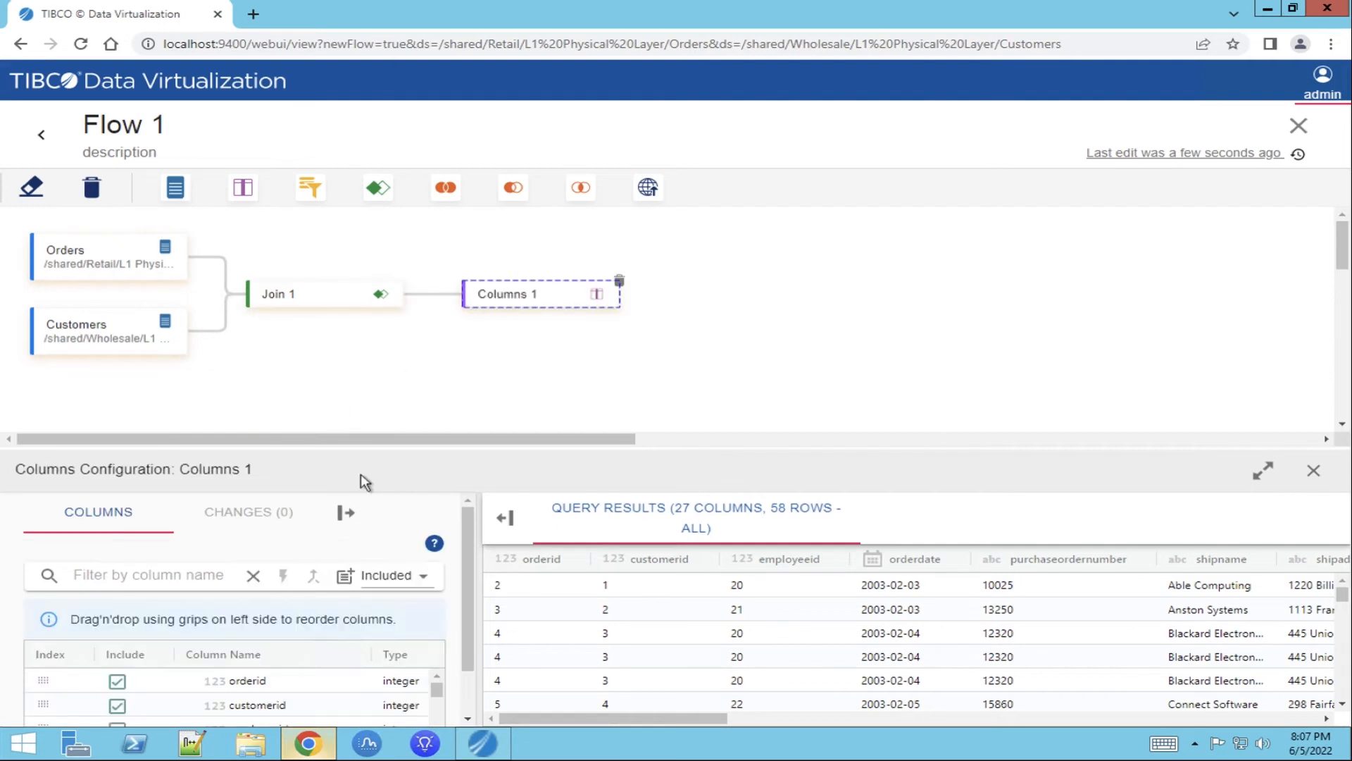
Exclude customerid from Columns 1, leaving 26 output columns.
{"action": "scroll", "scroll_direction": "down", "scroll_amount": 3}
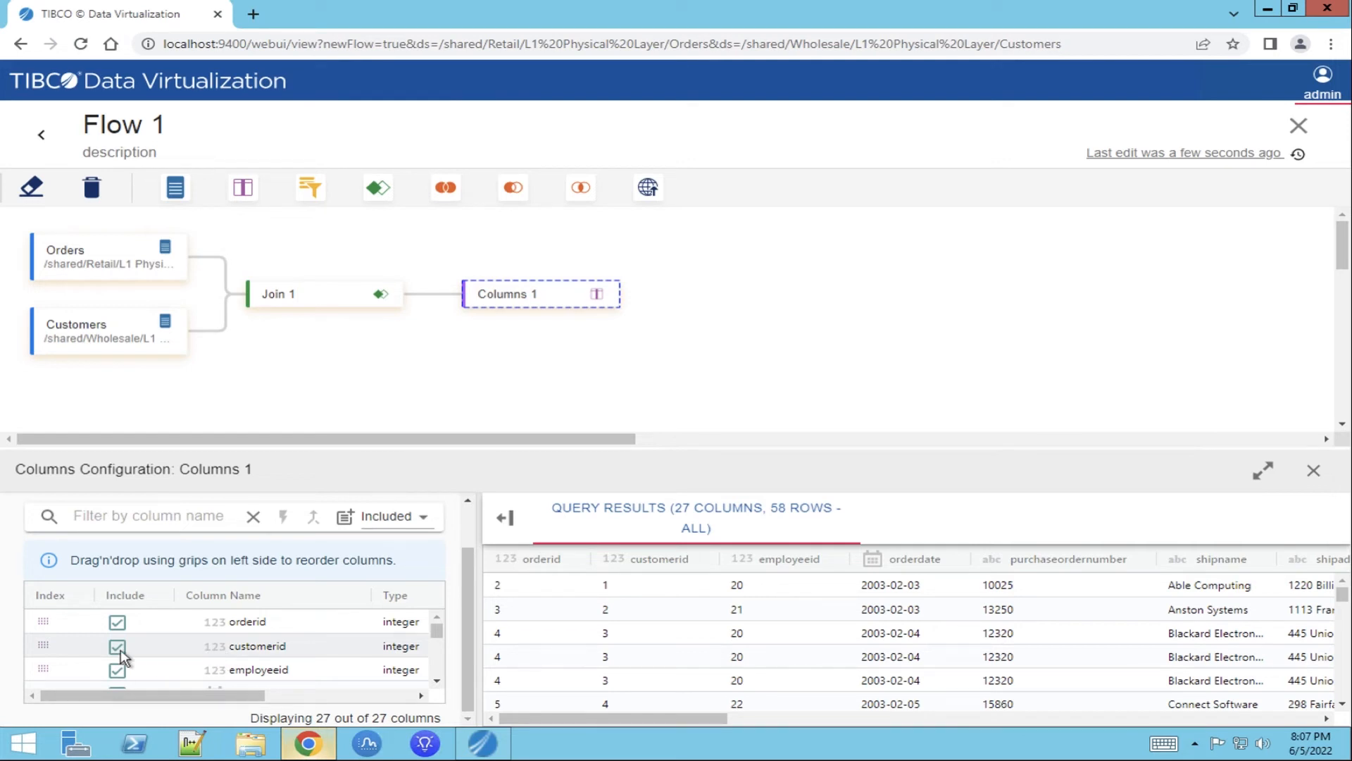
{"action": "left_click", "coordinate": [117, 646]}
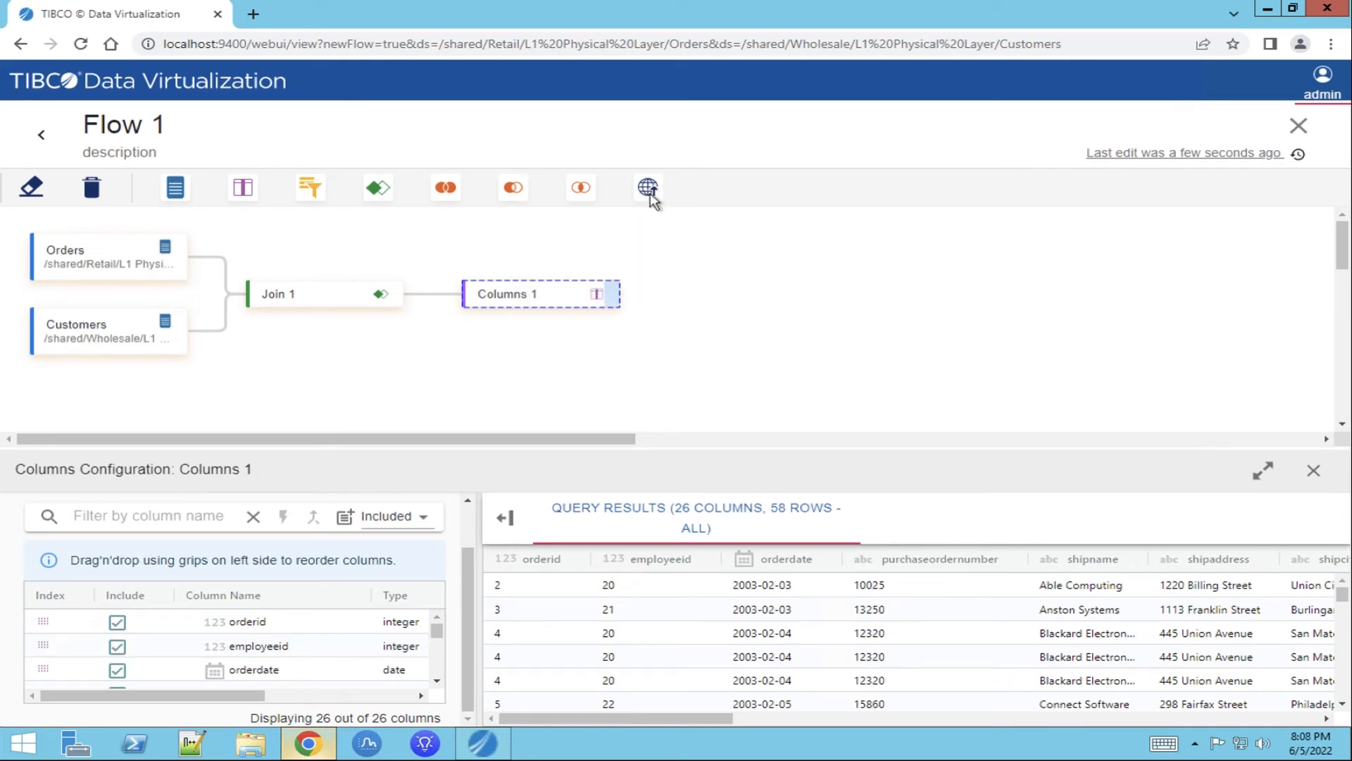
Add a Publish step connected after Columns 1 and show its configuration.
{"action": "left_click", "coordinate": [647, 188]}
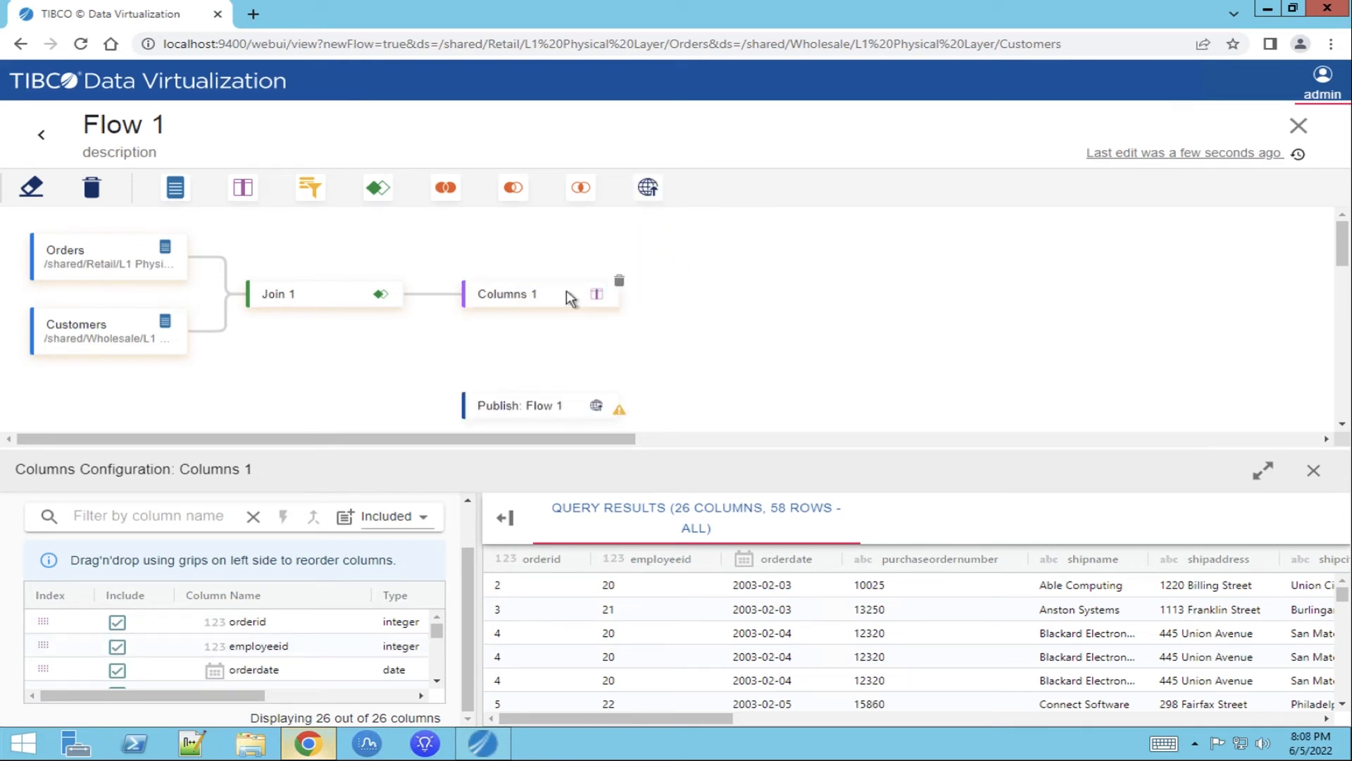
{"action": "left_click", "coordinate": [517, 405]}
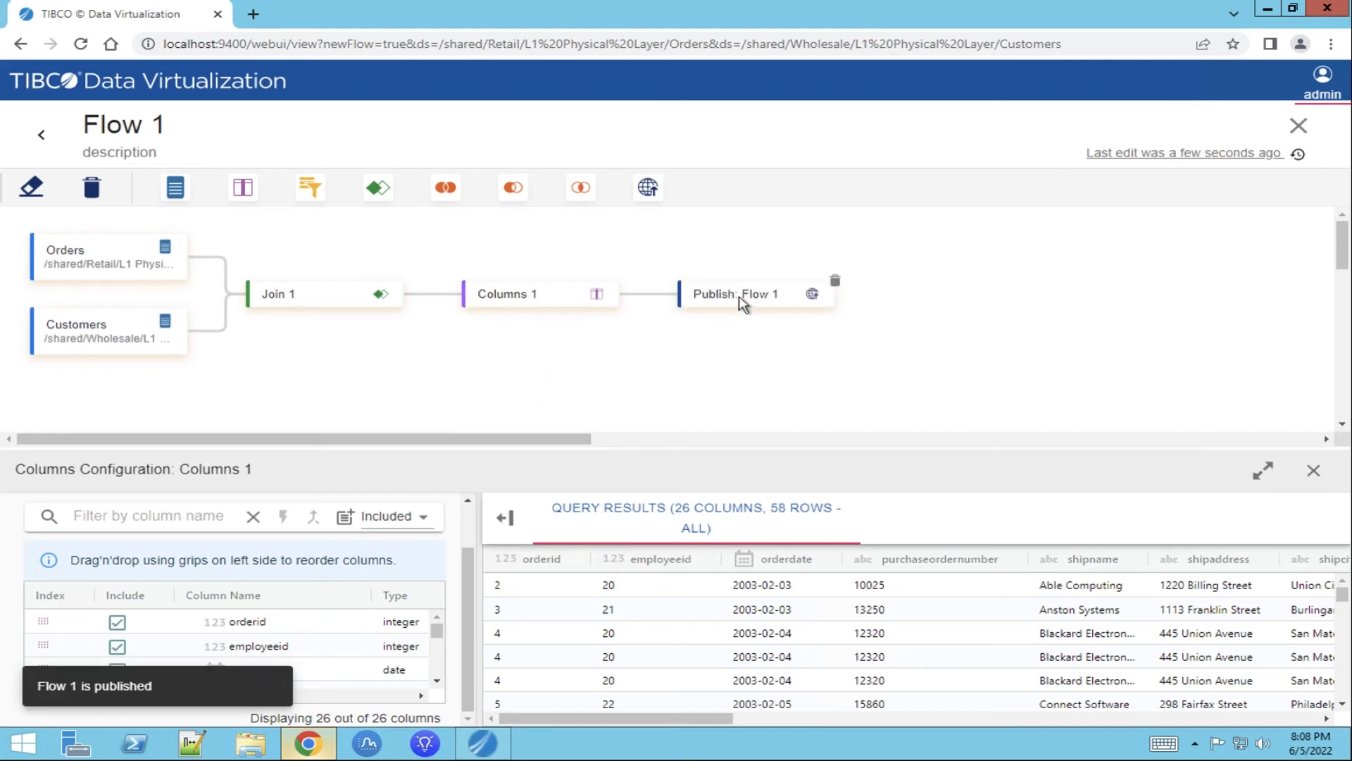
{"action": "left_click", "coordinate": [736, 293]}
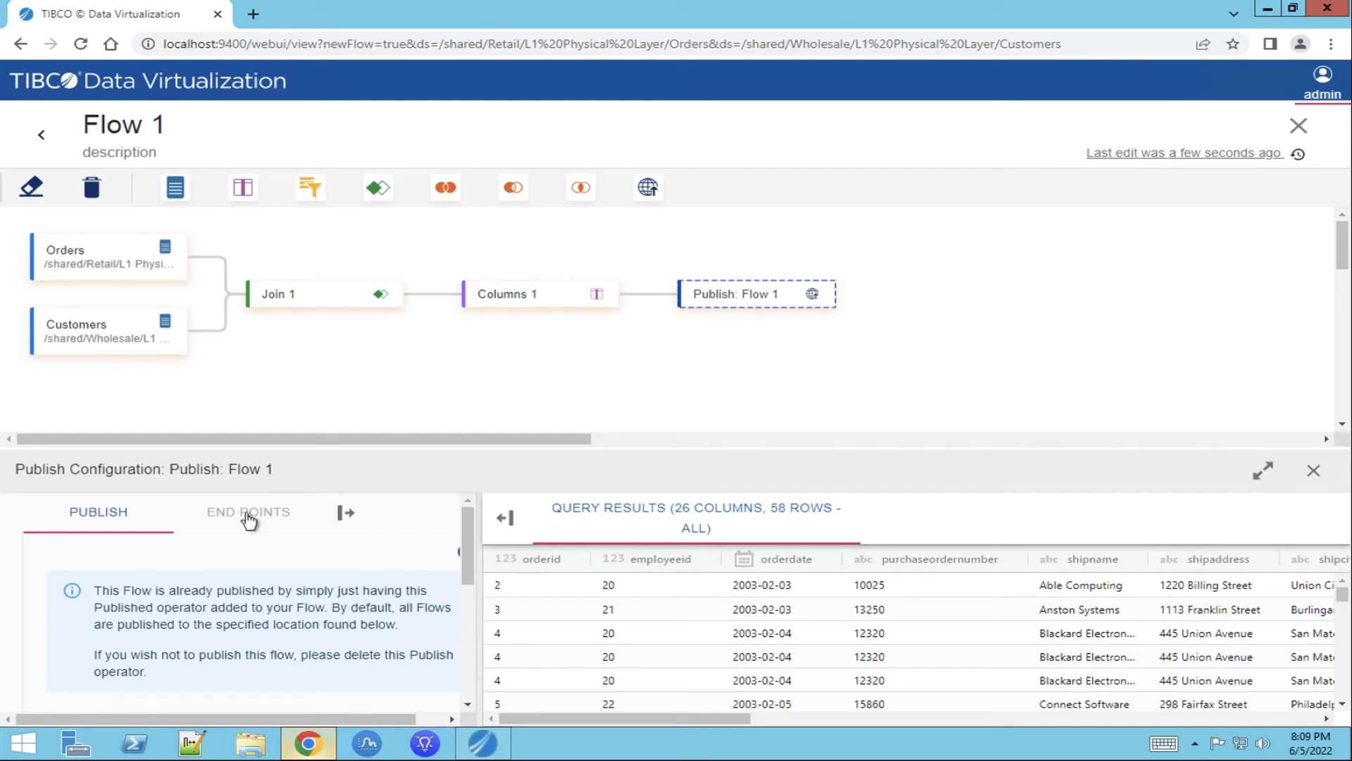
Inspect the published flow's End Points, return to Publish details, and switch to Studio.
{"action": "left_click", "coordinate": [248, 512]}
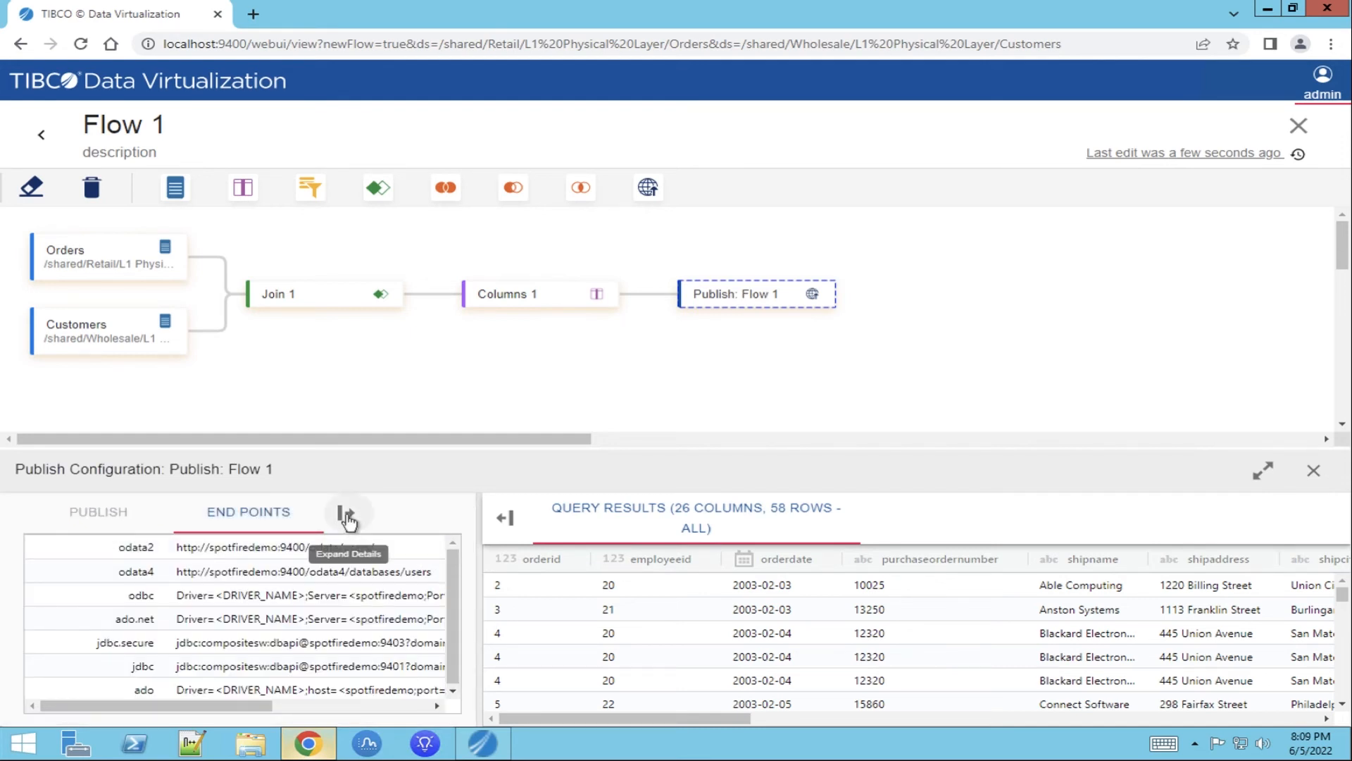
{"action": "left_click", "coordinate": [348, 511]}
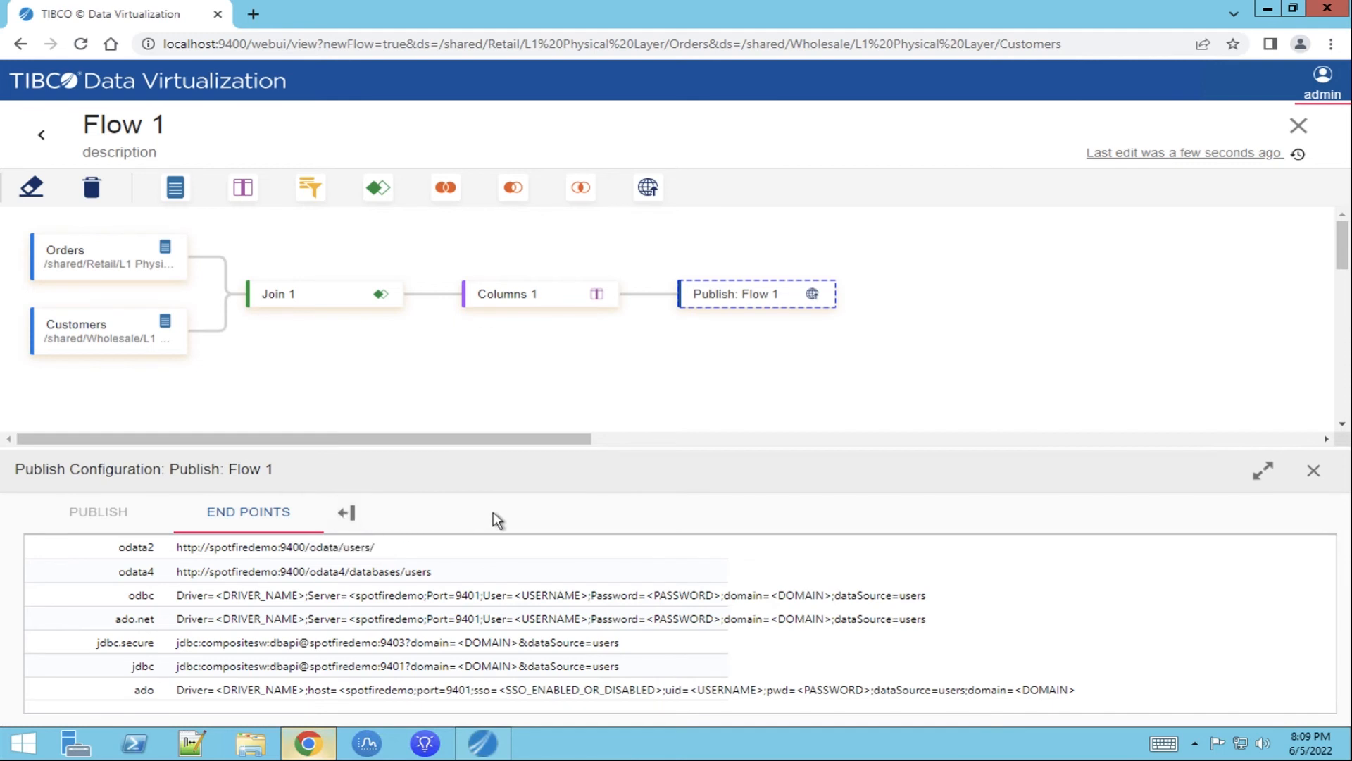
{"action": "mouse_move", "coordinate": [393, 571]}
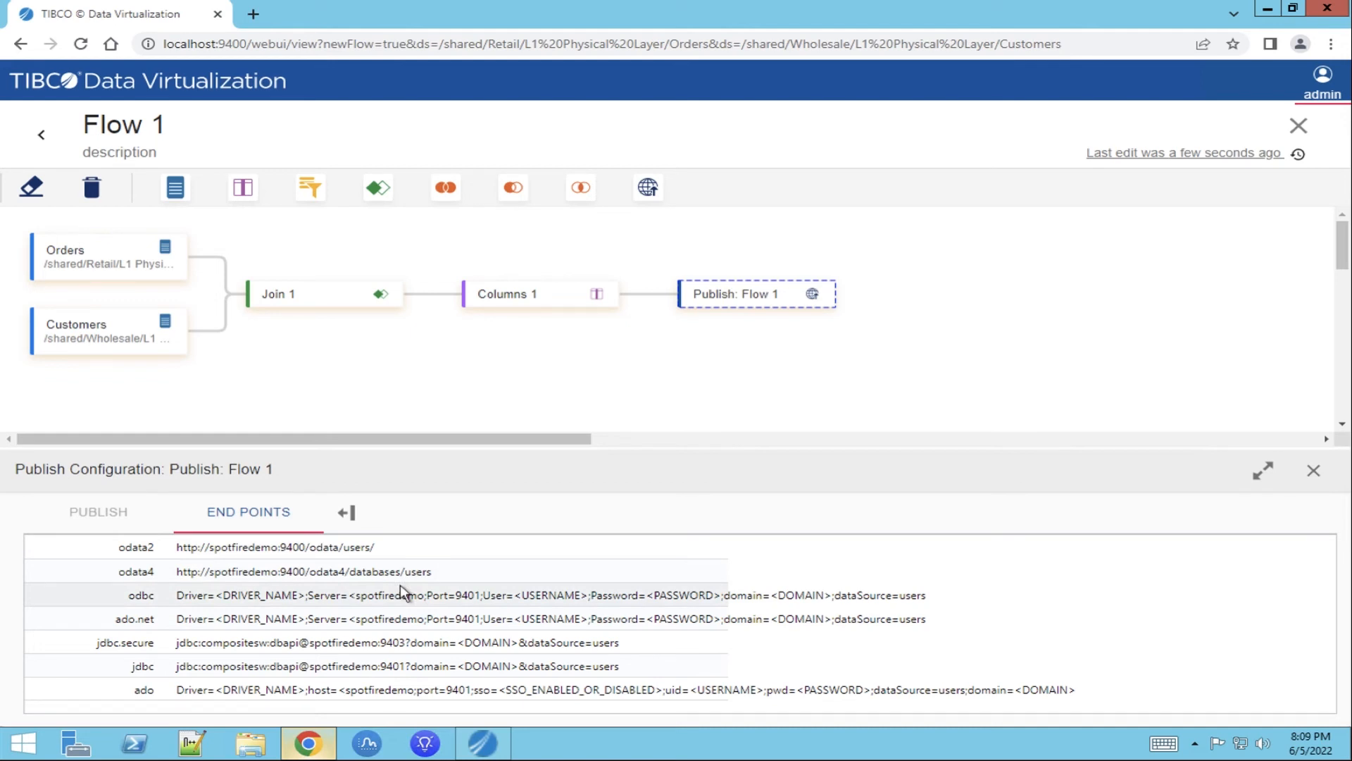
{"action": "left_click", "coordinate": [98, 511]}
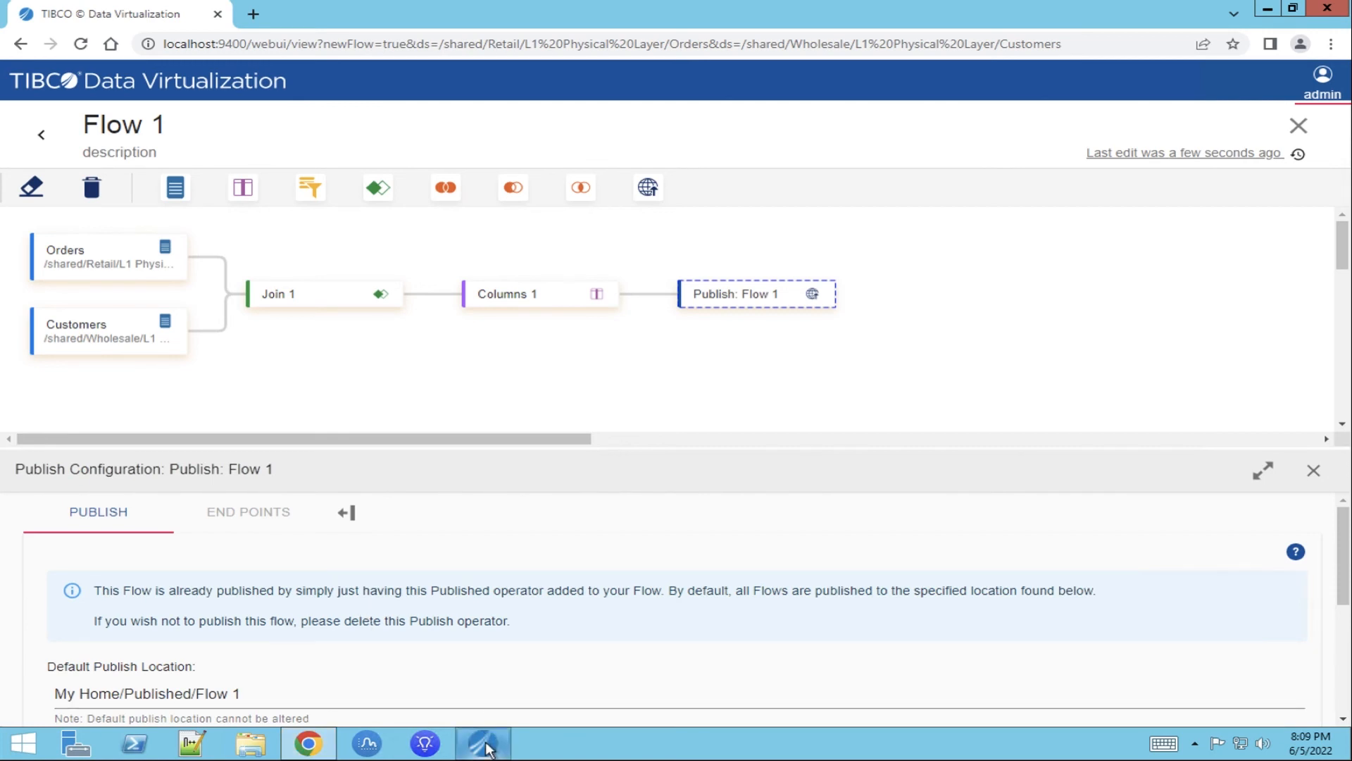
{"action": "left_click", "coordinate": [484, 743]}
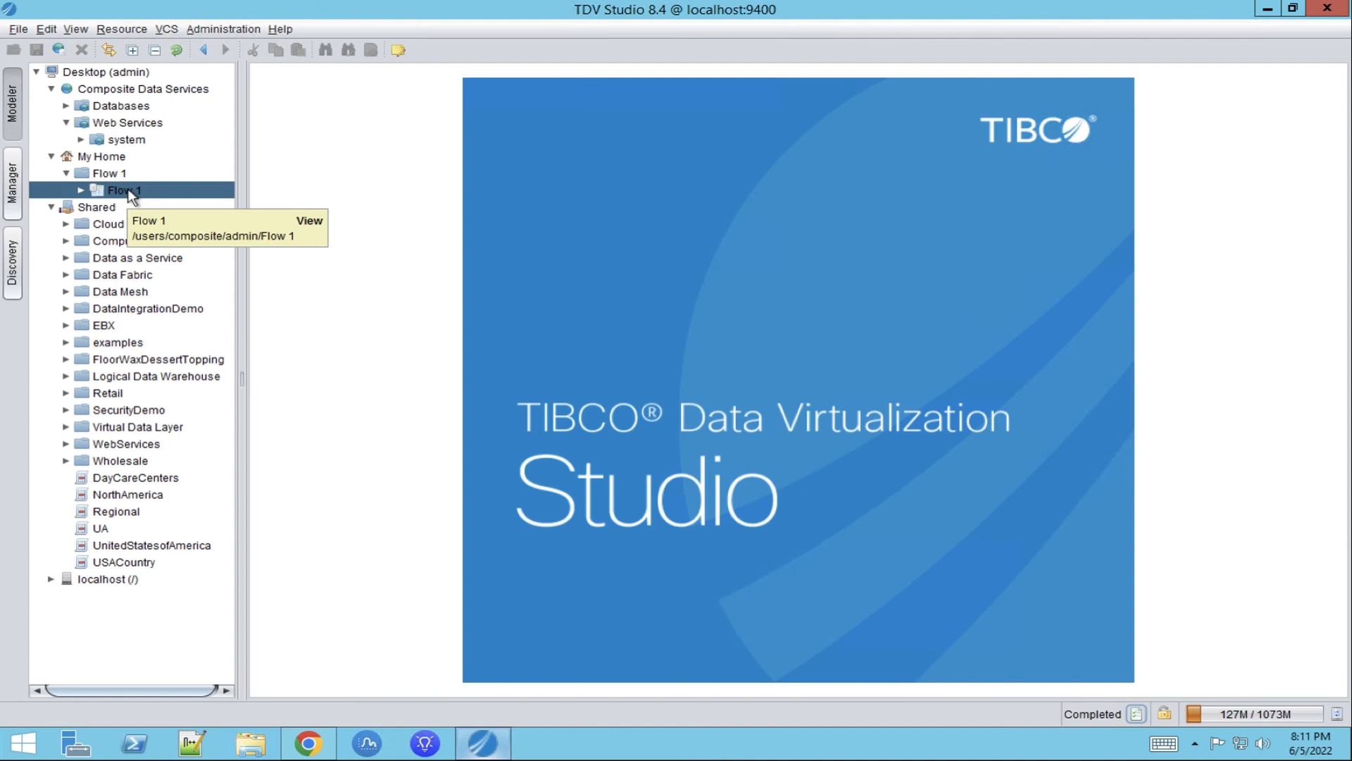
Execute the Flow 1 view in Studio, then return to the browser flow editor.
{"action": "right_click", "coordinate": [123, 191]}
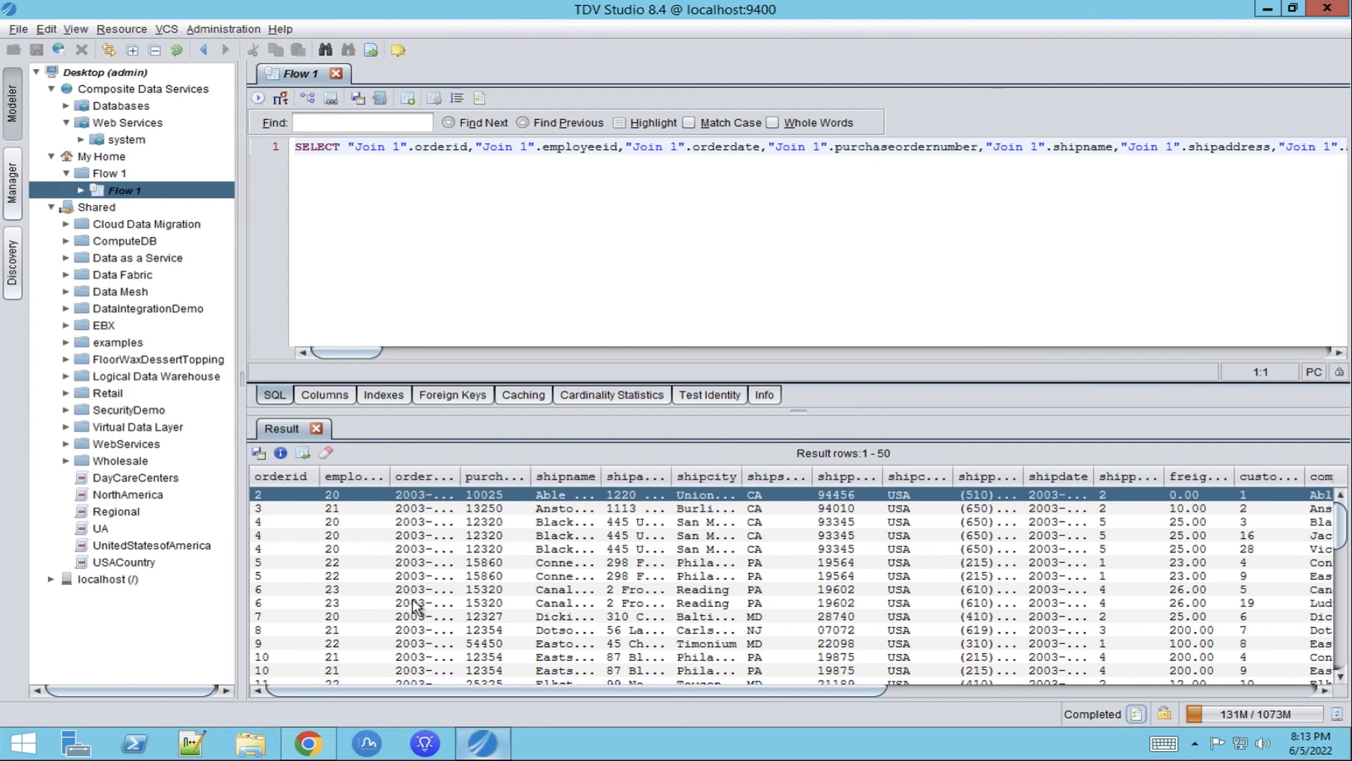
{"action": "mouse_move", "coordinate": [362, 634]}
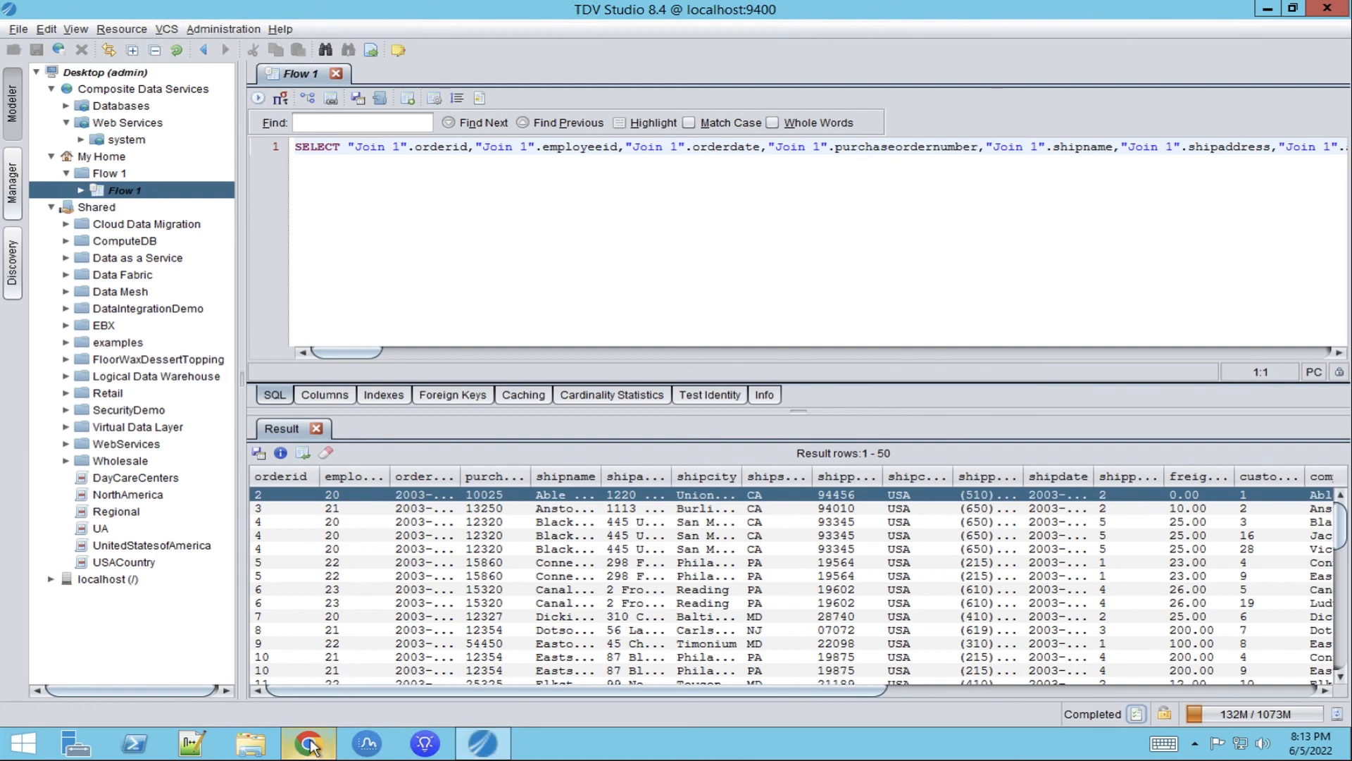
{"action": "left_click", "coordinate": [309, 743]}
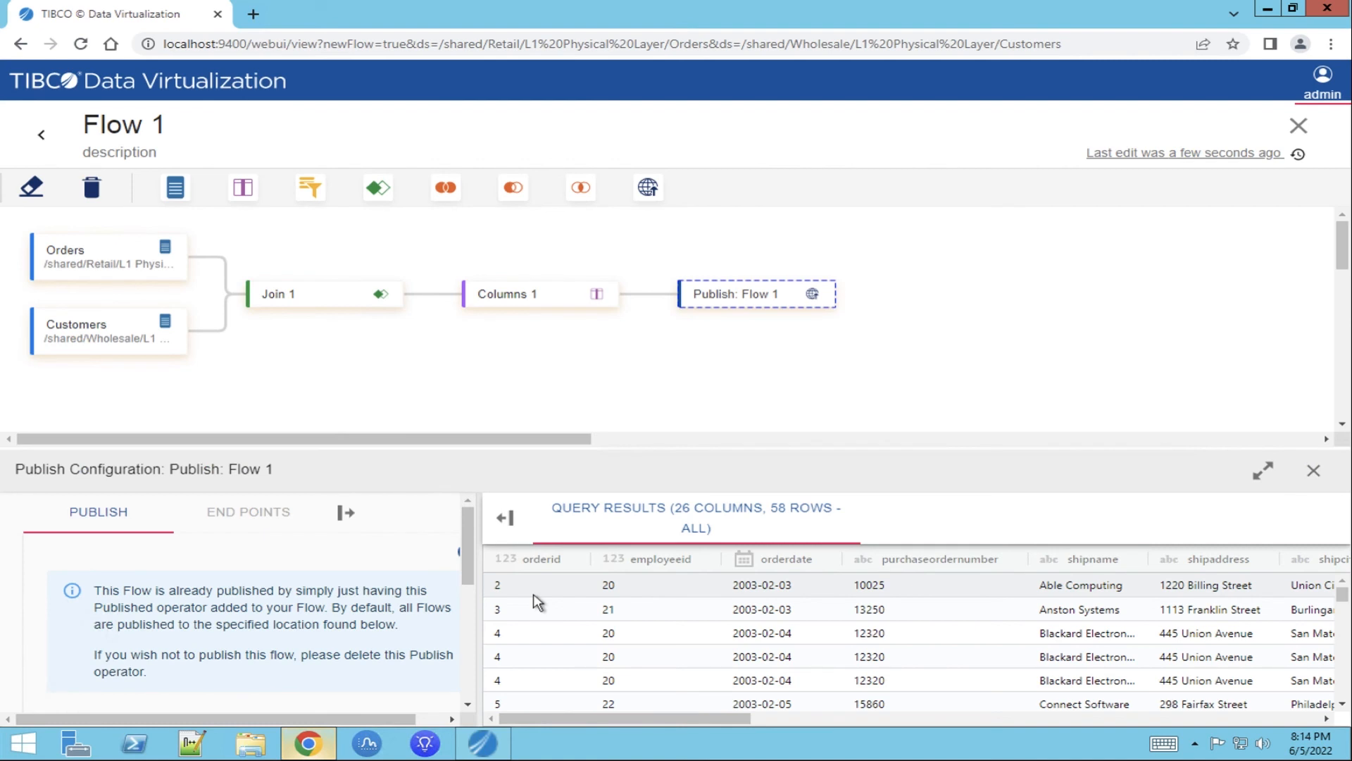